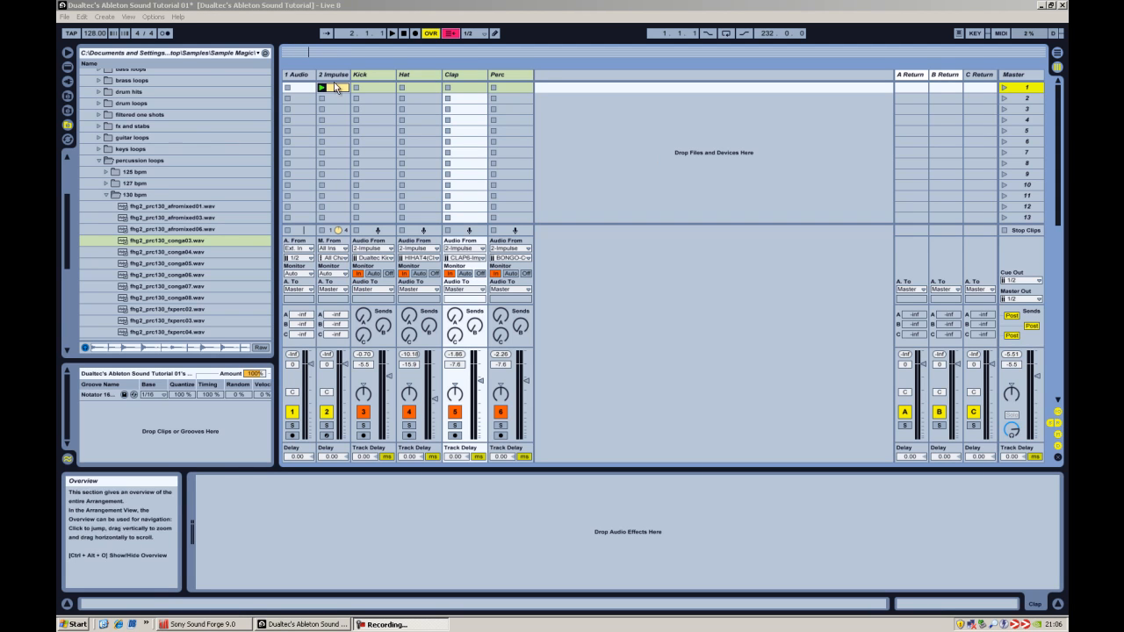
Step: Show the Impulse track's drum instrument, then select the Perc track
click(333, 73)
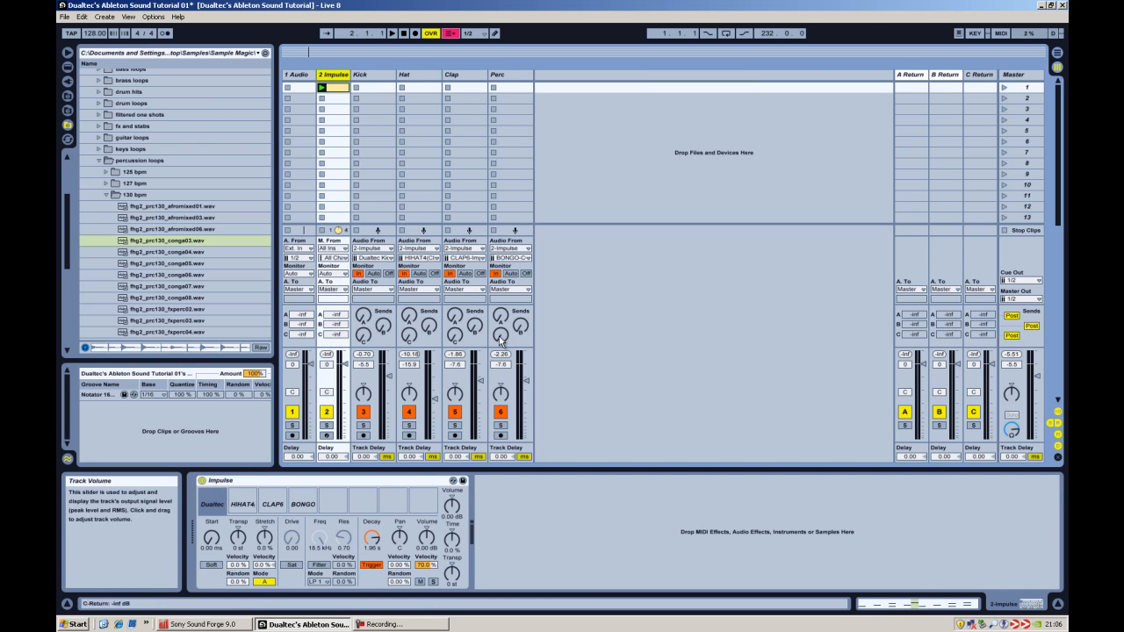
mouse_move(463, 137)
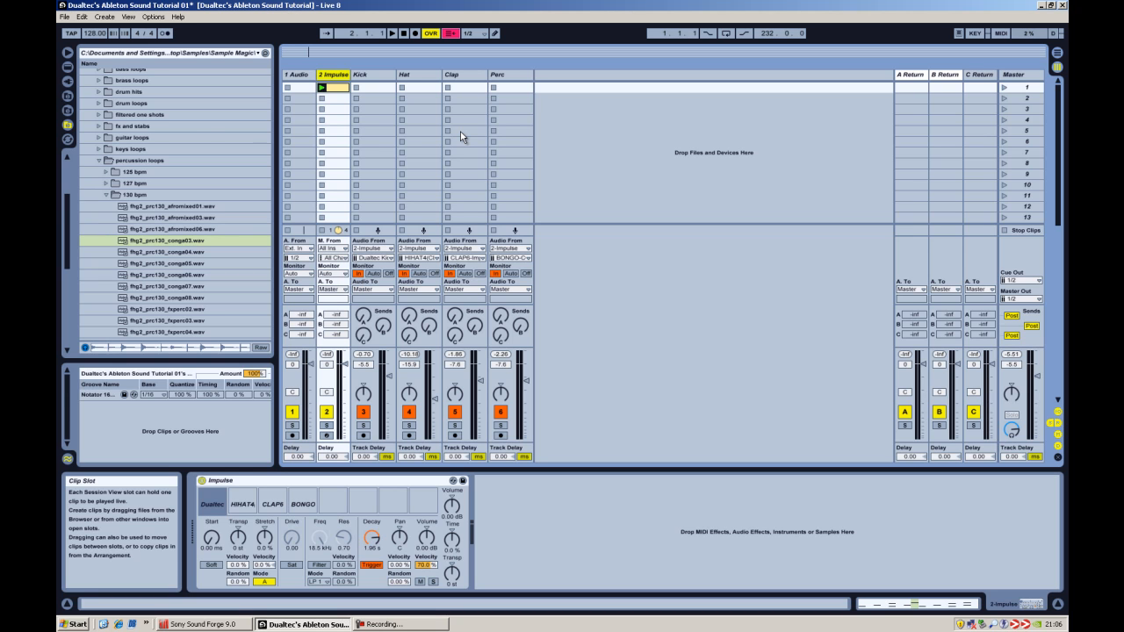
mouse_move(495, 79)
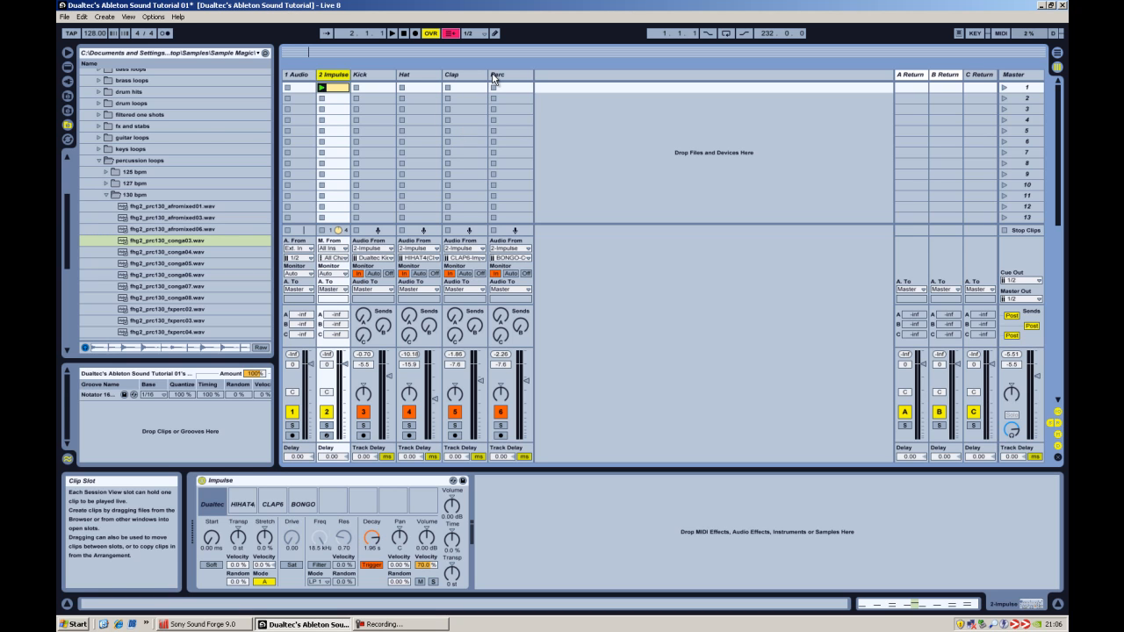
click(509, 73)
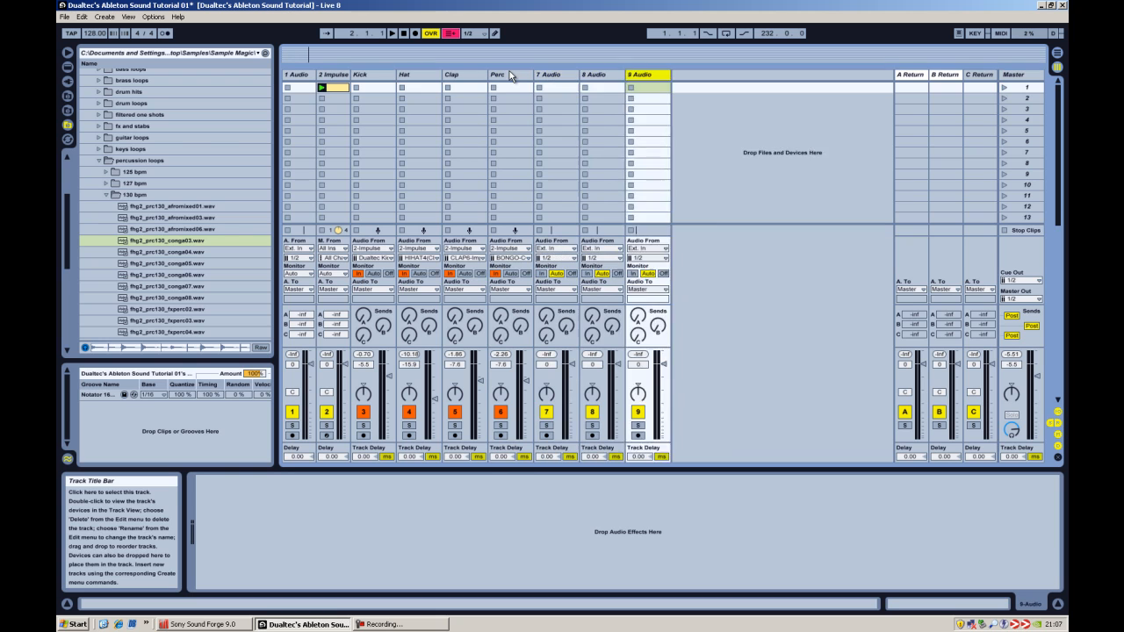
Step: Rename the new audio tracks Hat Buss, Clap Buss, Drum Buss and Perc Buss
right_click(547, 84)
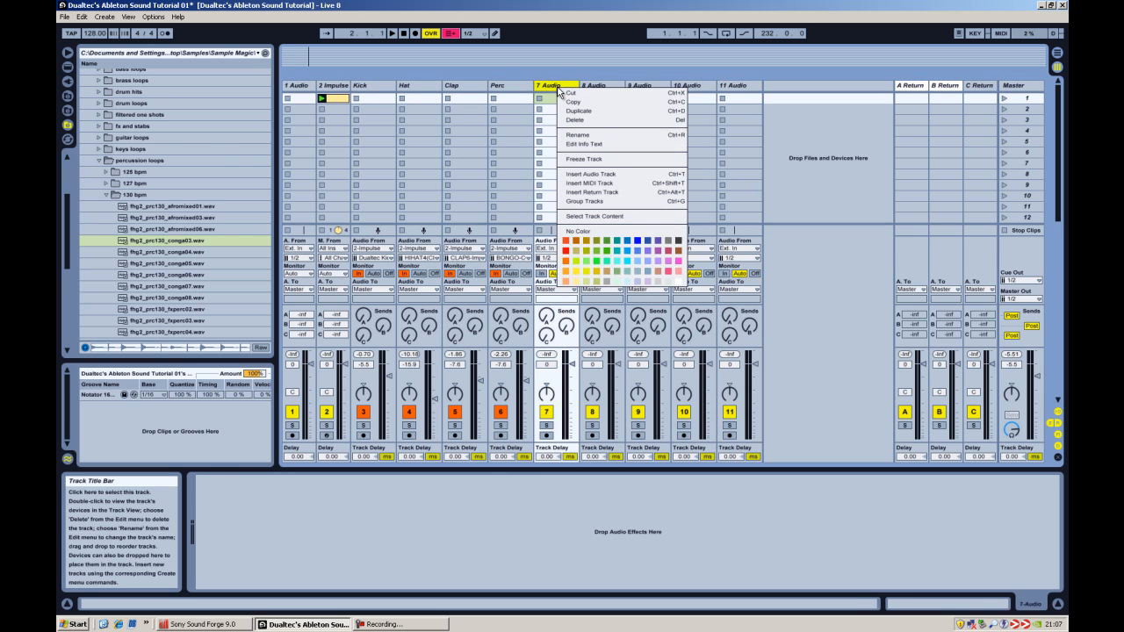
mouse_move(407, 272)
text(Clap Buss)
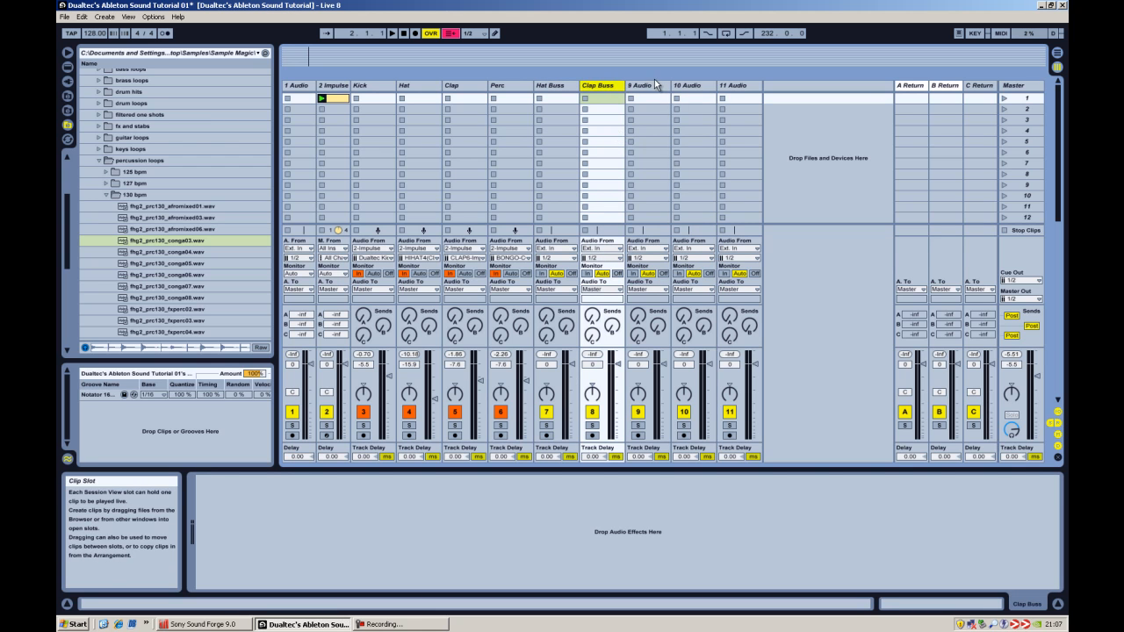
right_click(639, 84)
text(Drum Buss)
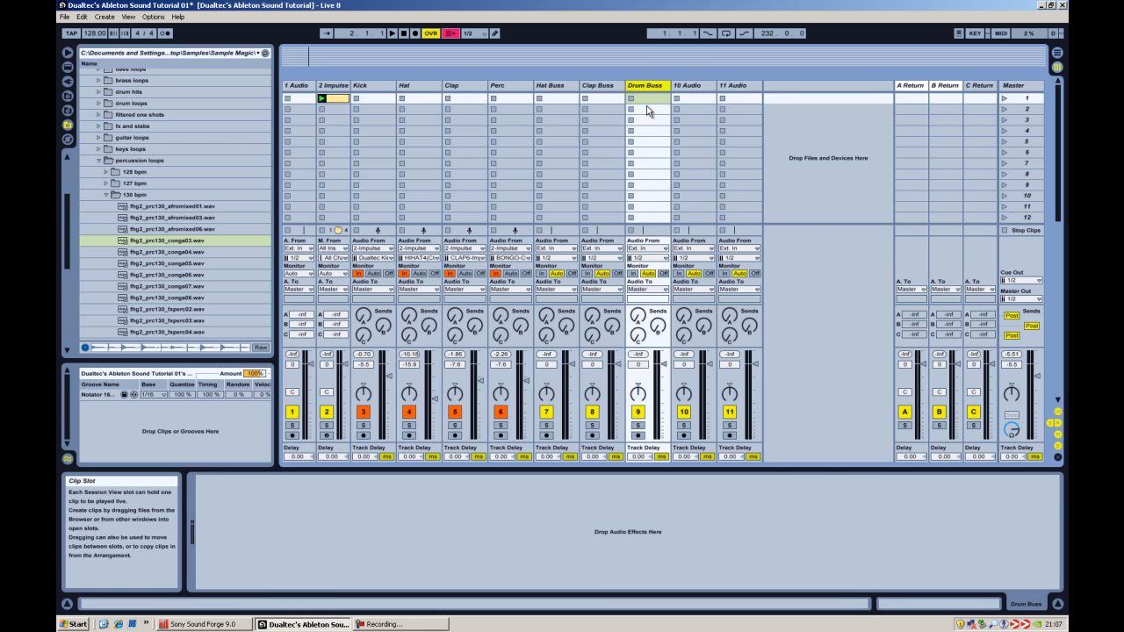
right_click(692, 84)
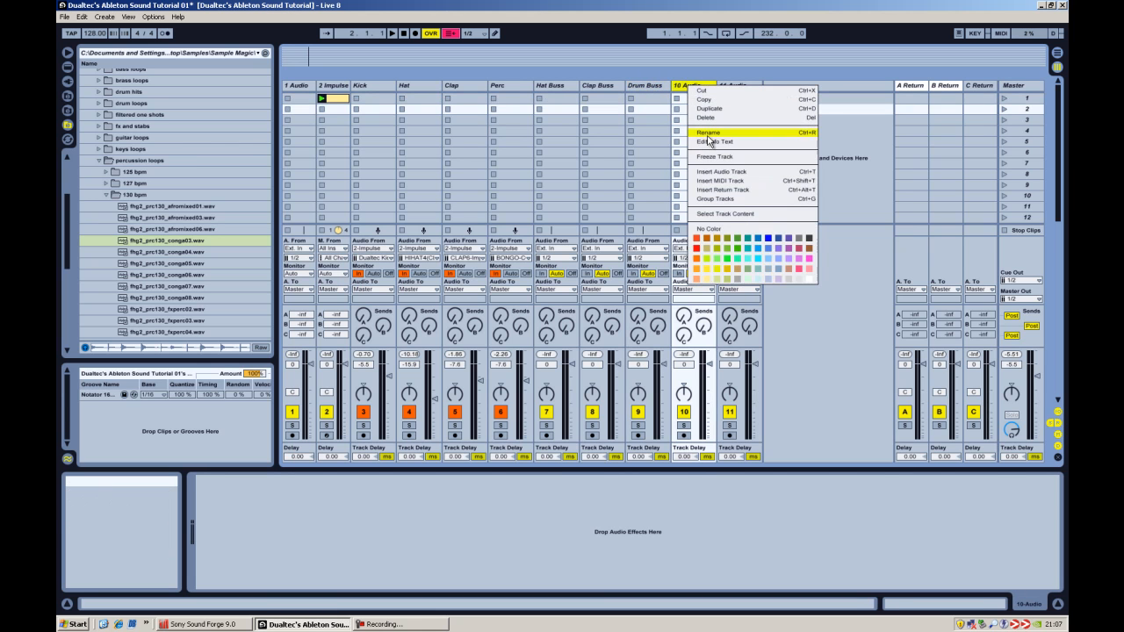
click(707, 131)
text(Perc Buss)
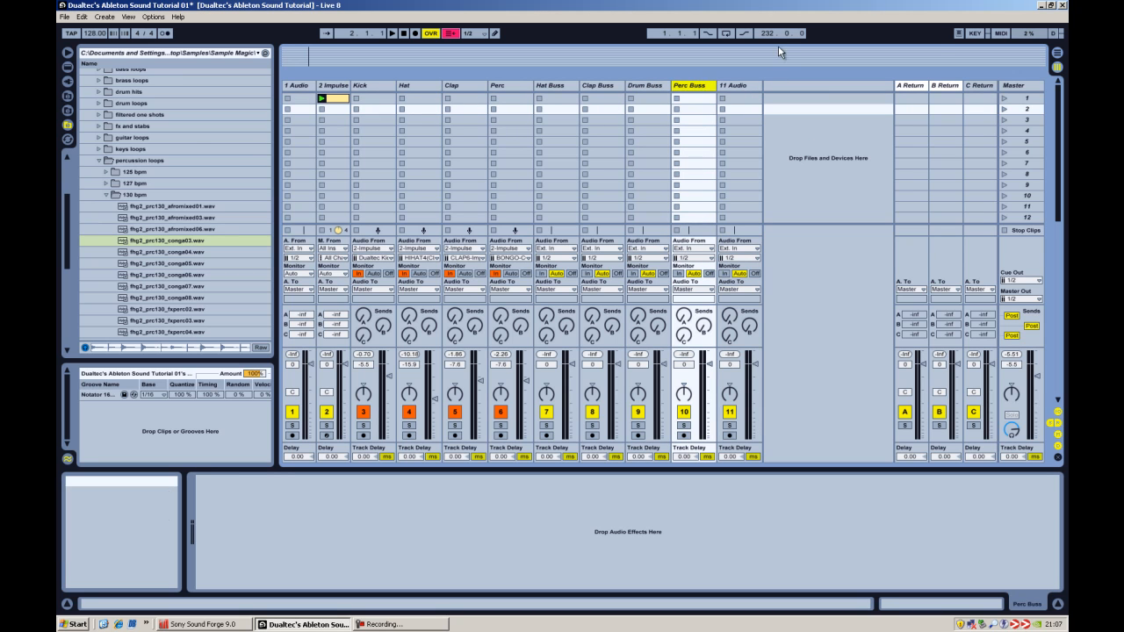
Step: Rename the last new audio track Bass Buss and select it
click(737, 84)
text(Bass Buss)
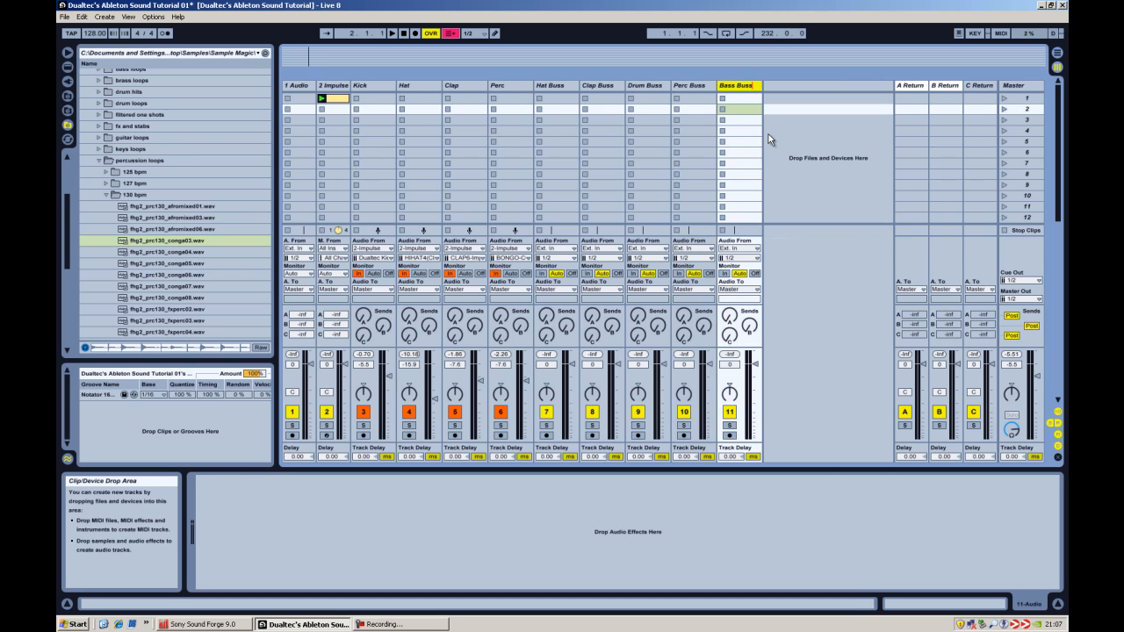
click(738, 84)
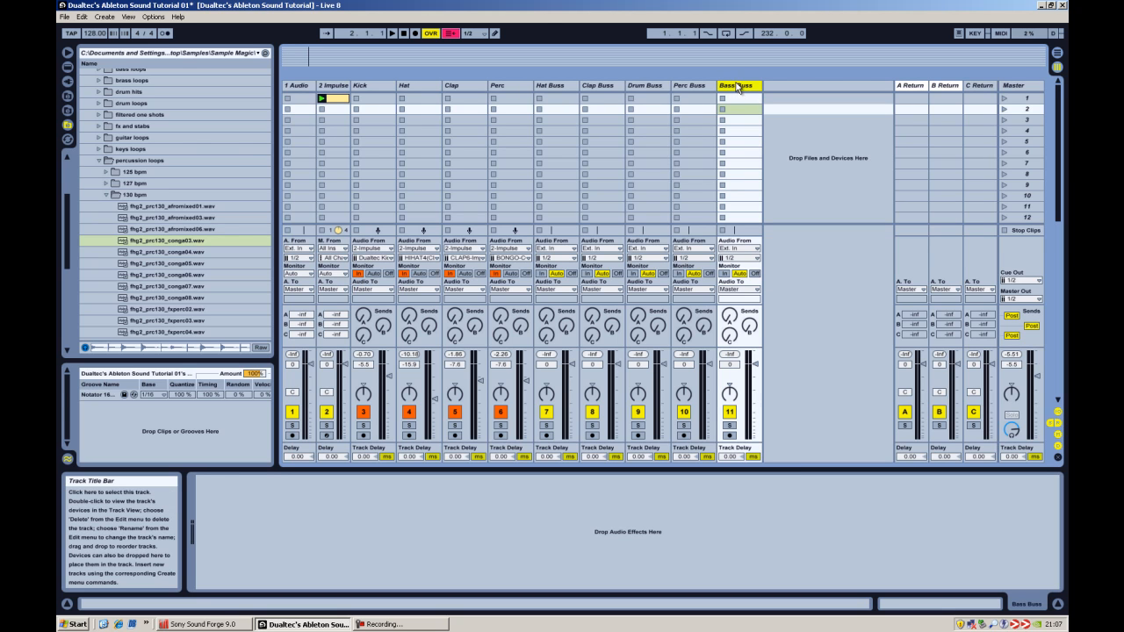
mouse_move(741, 90)
text(DnB)
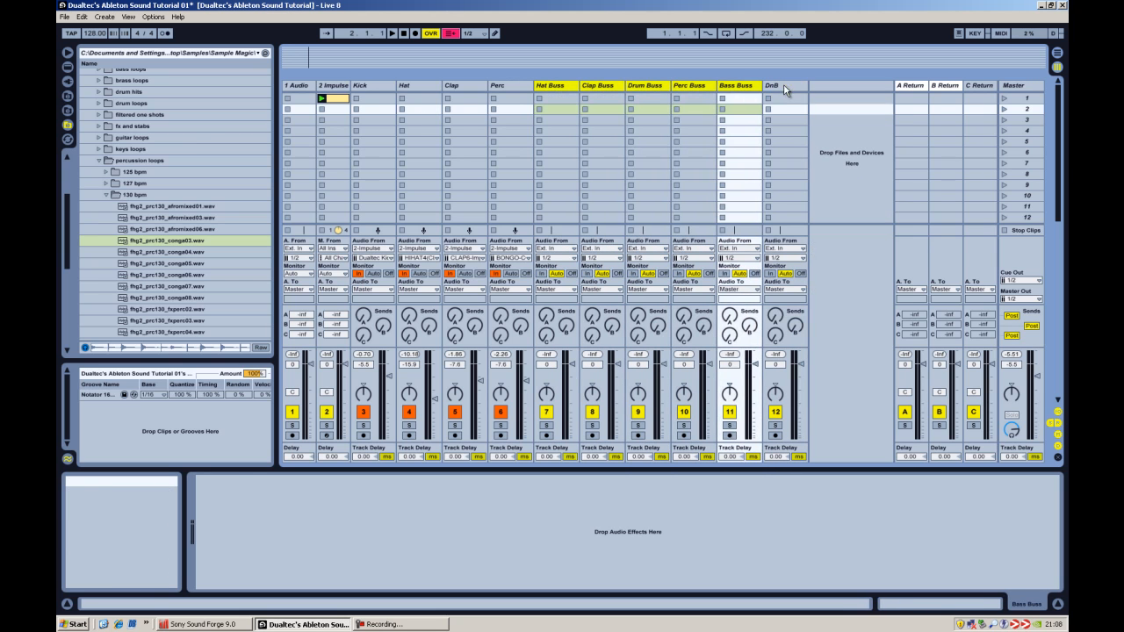
Step: Insert a twelfth audio track after Bass Buss and rename it
right_click(554, 84)
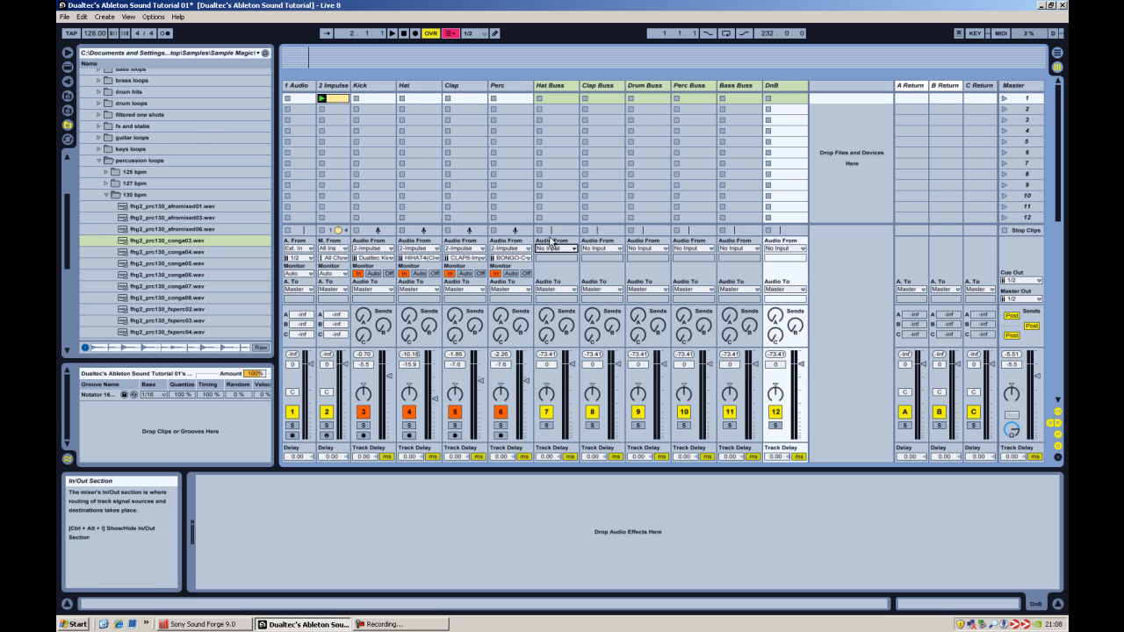
mouse_move(553, 244)
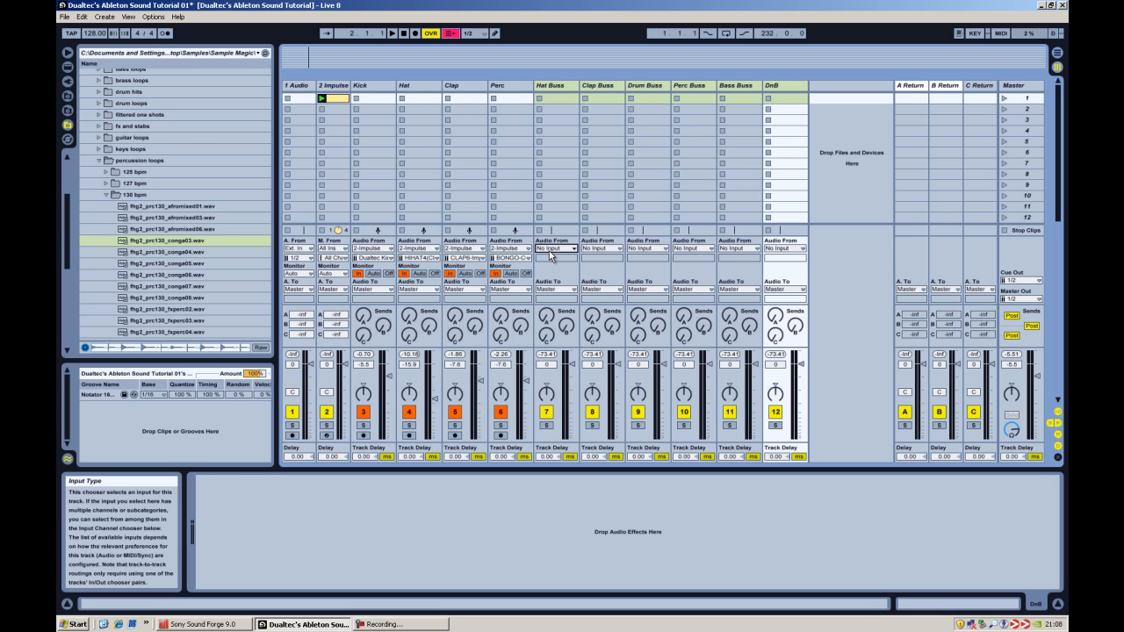
mouse_move(586, 249)
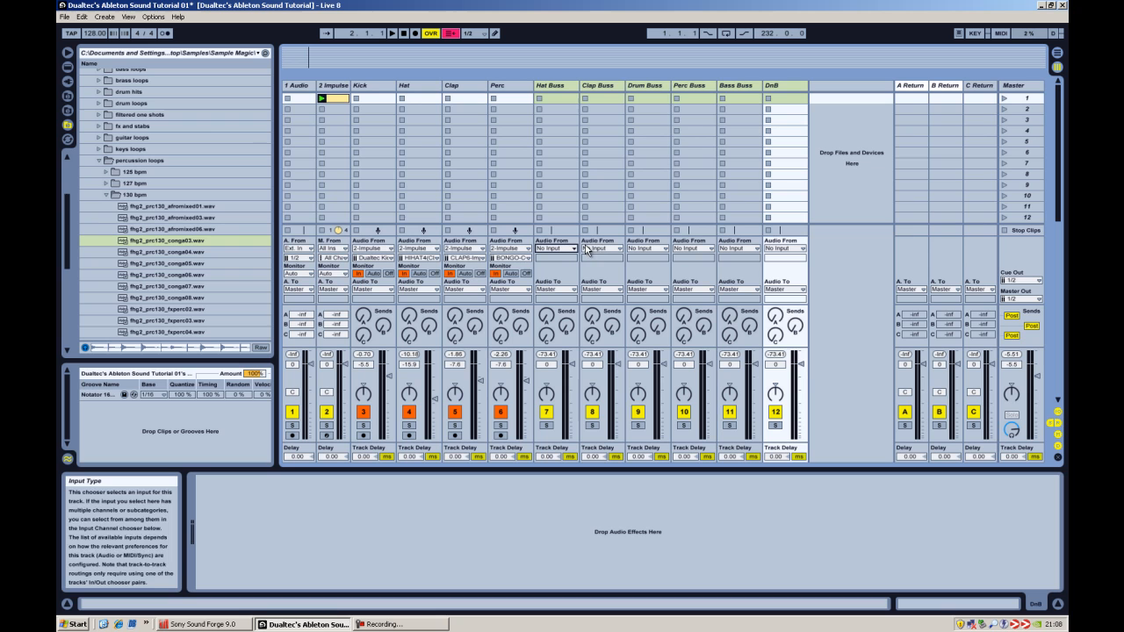
mouse_move(676, 253)
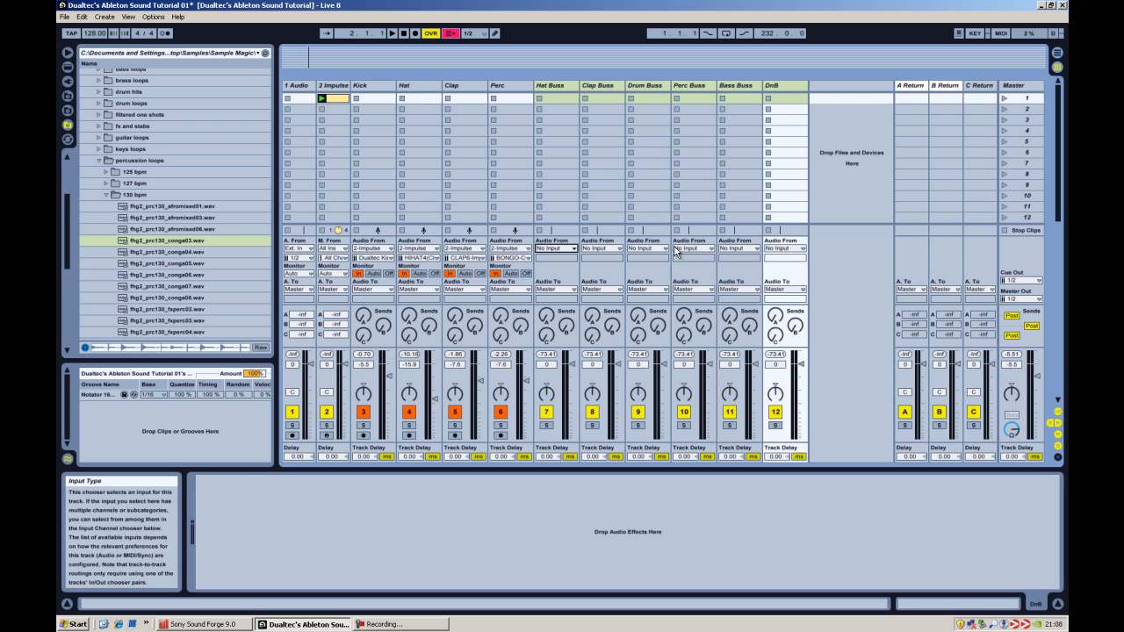
mouse_move(551, 253)
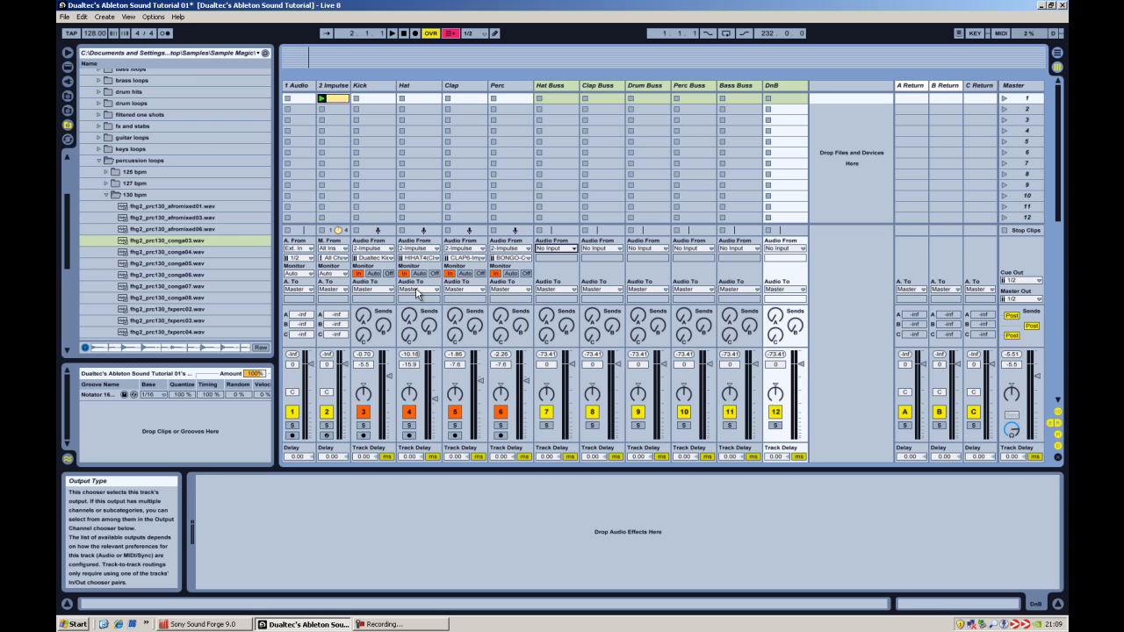
Step: Route the drum tracks' Audio To into their matching buss tracks, starting with Hat Buss
click(417, 289)
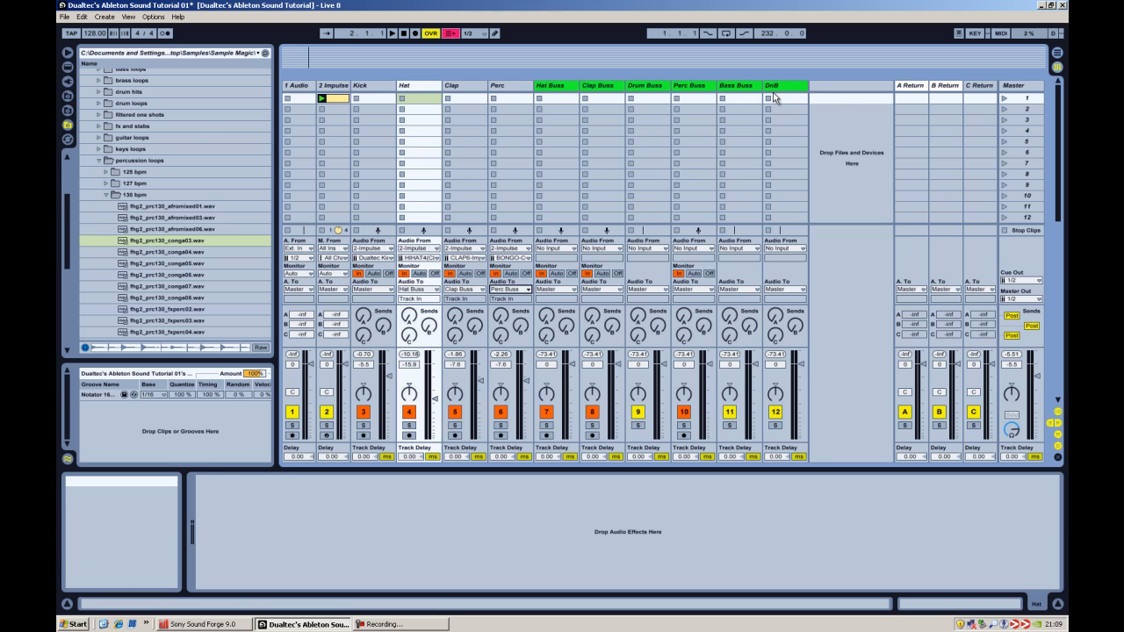
click(372, 288)
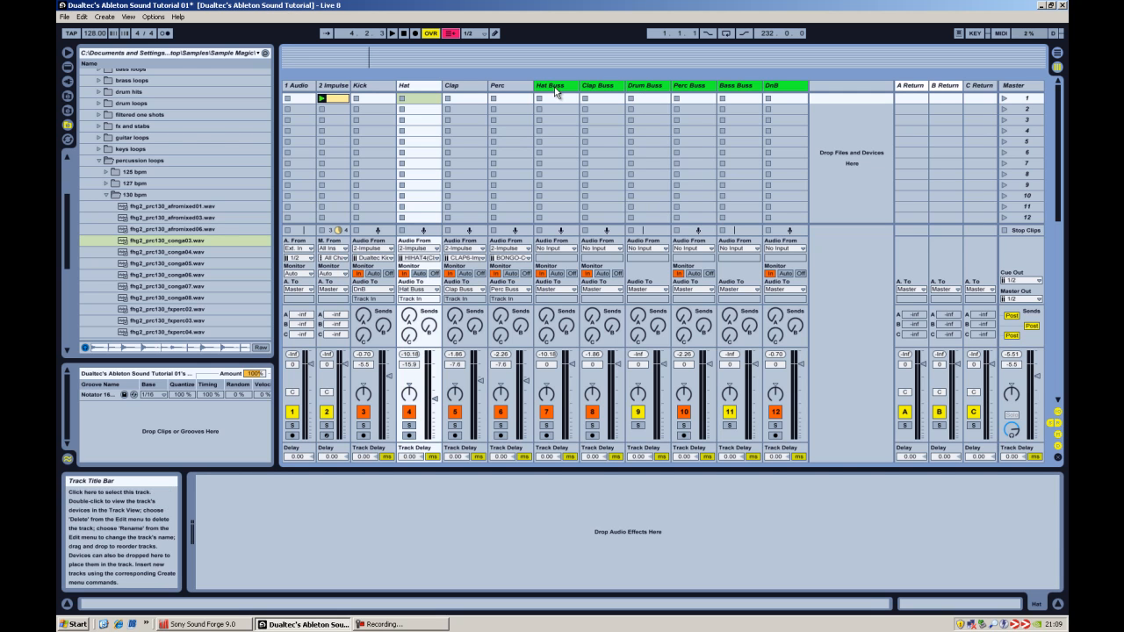
click(553, 84)
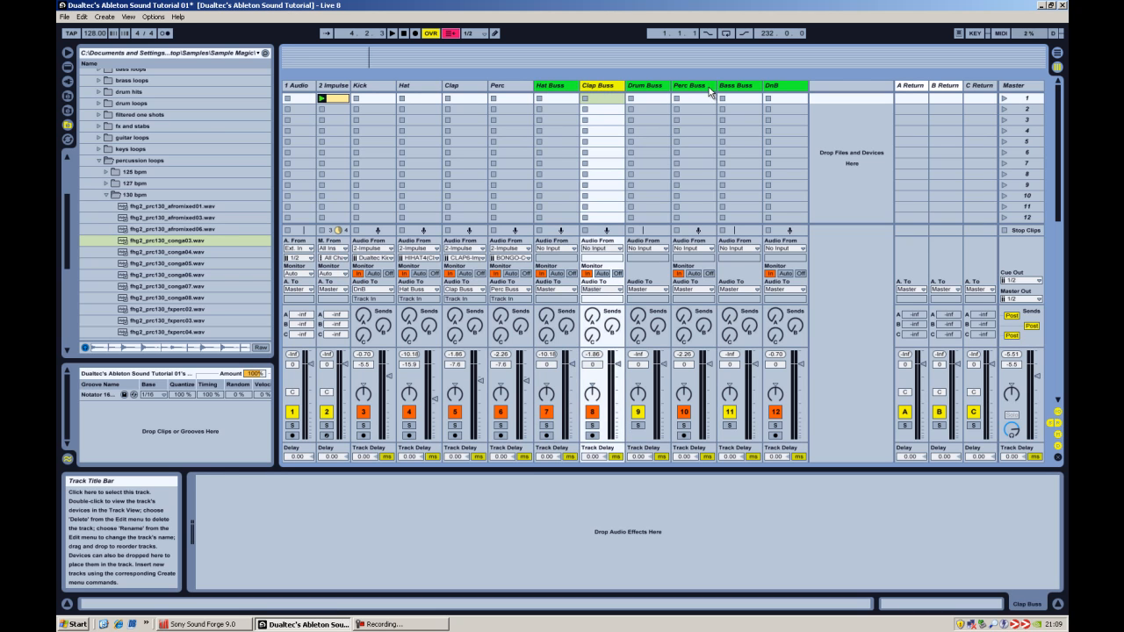
mouse_move(699, 77)
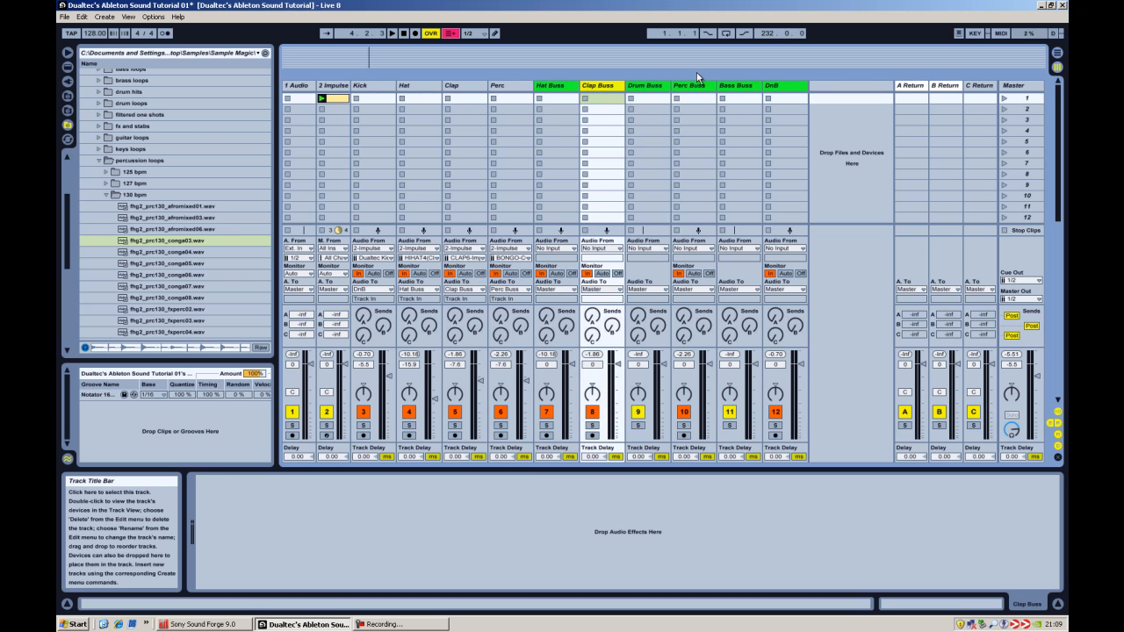
mouse_move(569, 108)
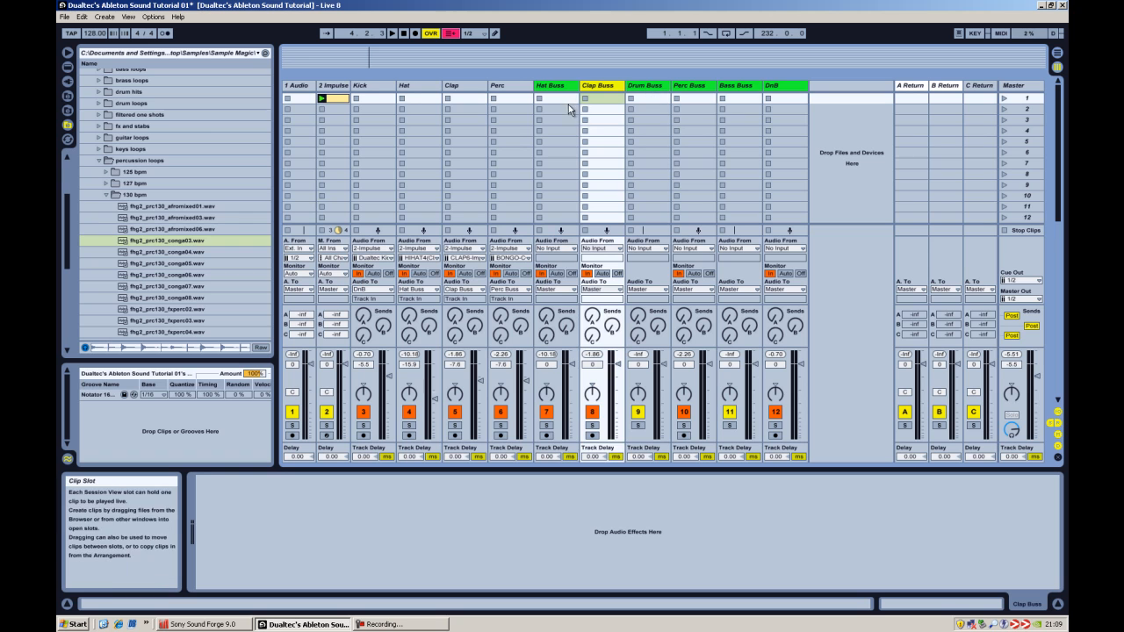
Step: Give the buss tracks and Drum Buss a shared matching track colour
click(554, 84)
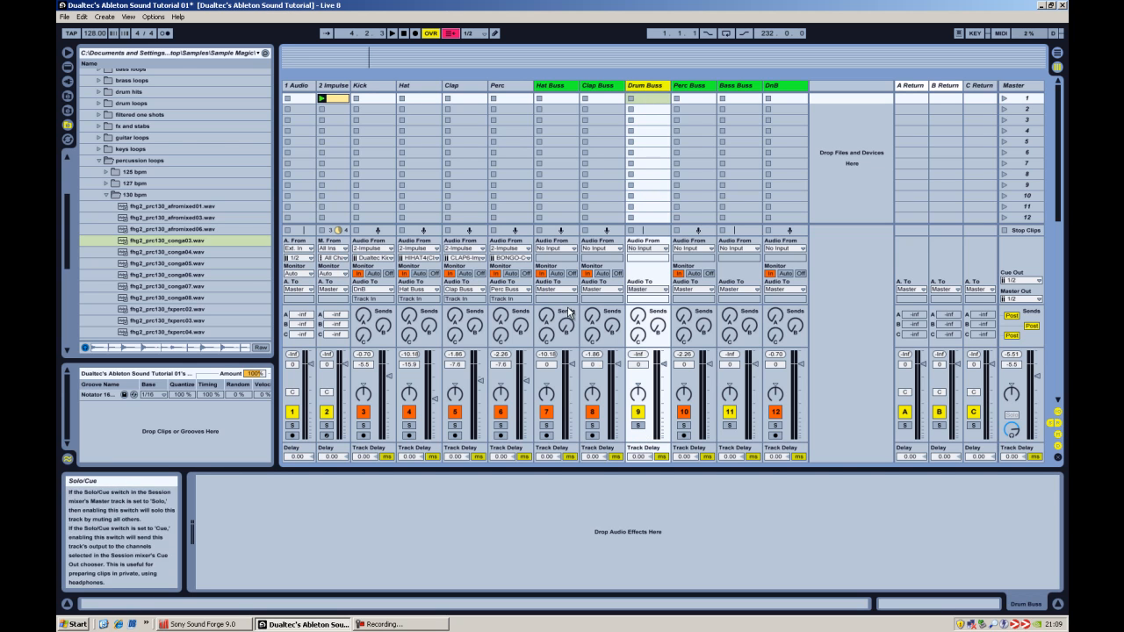
click(555, 290)
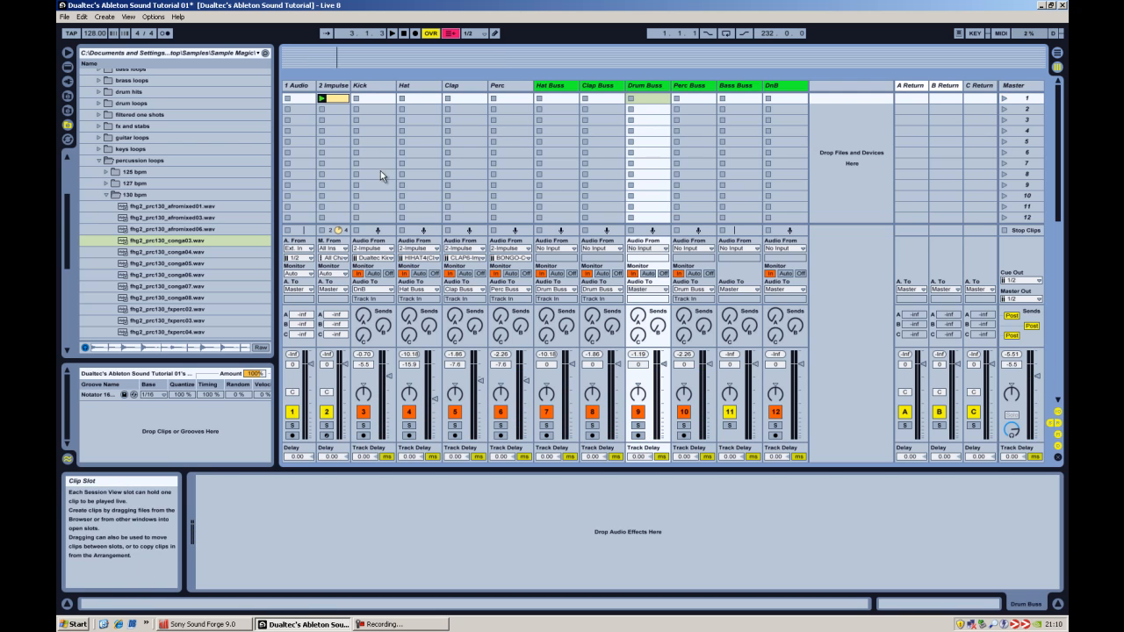
mouse_move(711, 95)
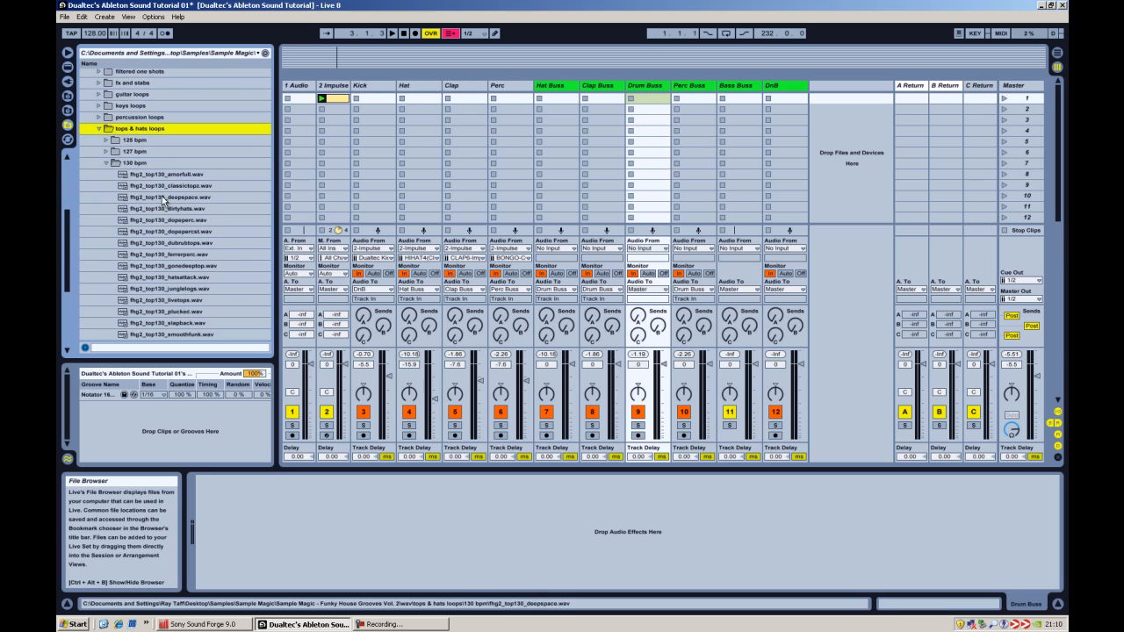
Step: Drag a break loop from the sample library onto a new 13 Audio track
click(167, 222)
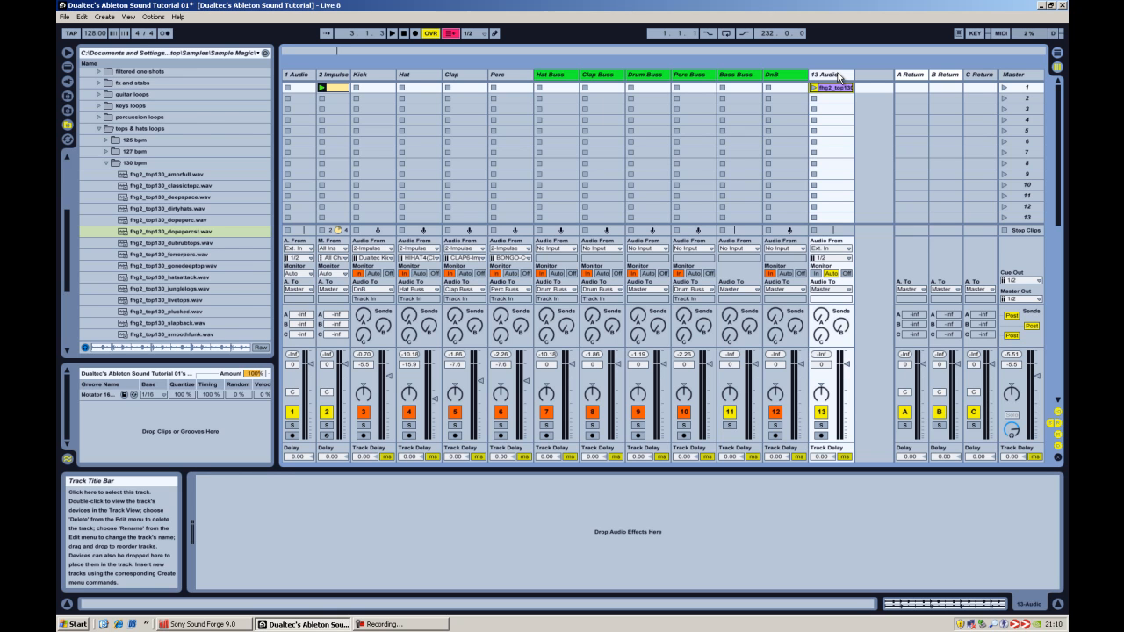
click(829, 88)
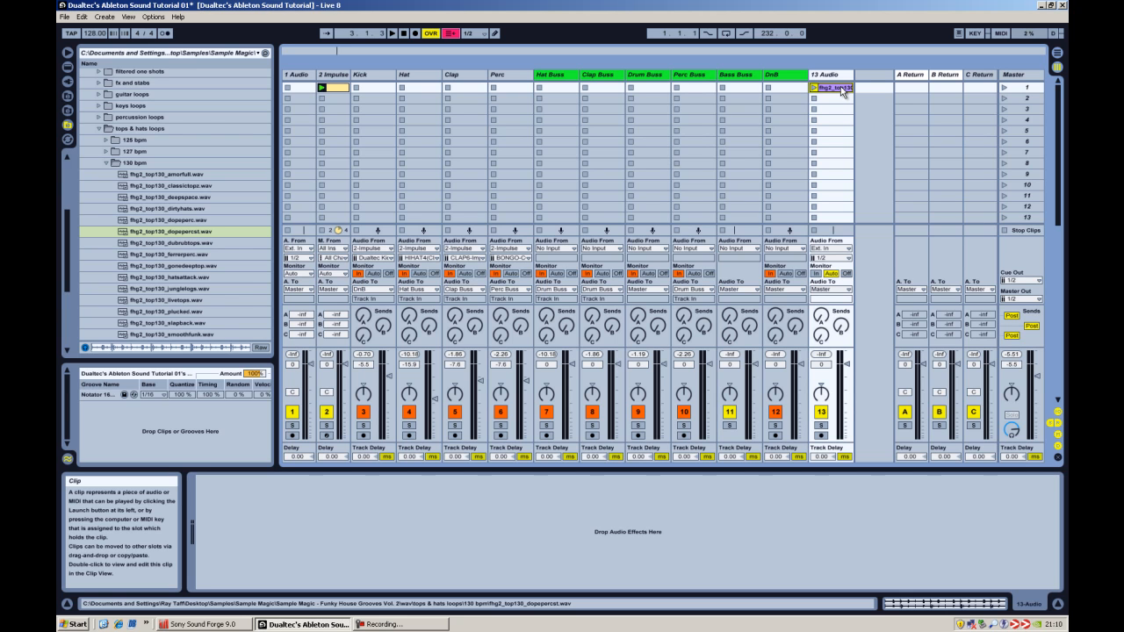
mouse_move(834, 97)
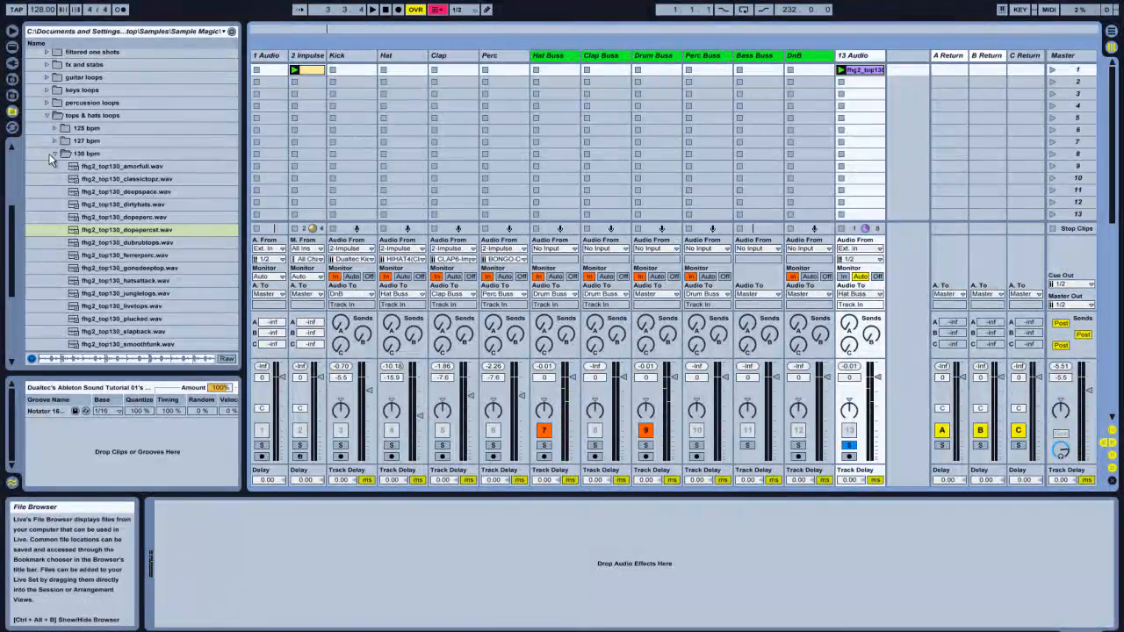
Step: Drag a percussion loop from the library onto a new 14 Audio track
click(91, 102)
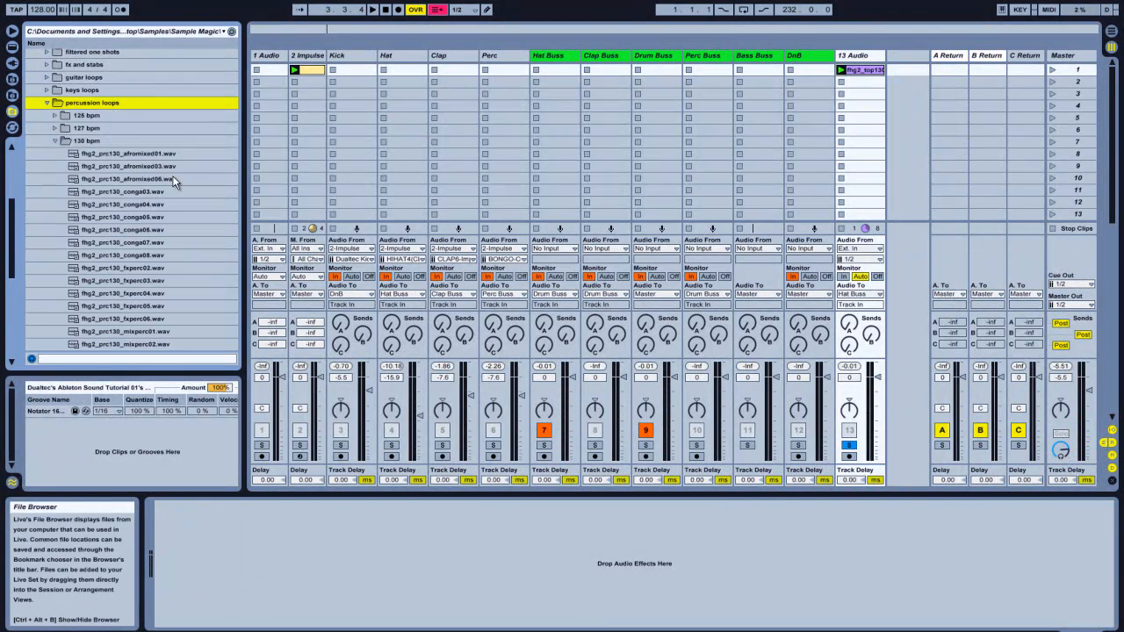
click(126, 179)
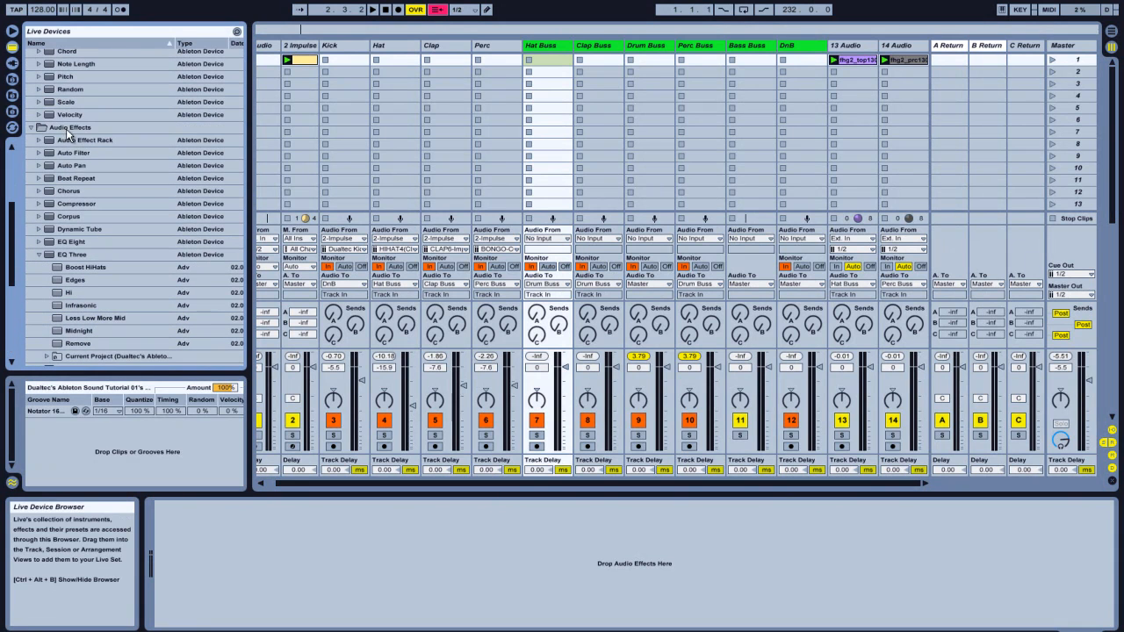
Step: Load the Audio Effect Rack with Compressor, EQ Eight, Redux, Simple Delay and Spectrum onto Hat Buss
click(84, 140)
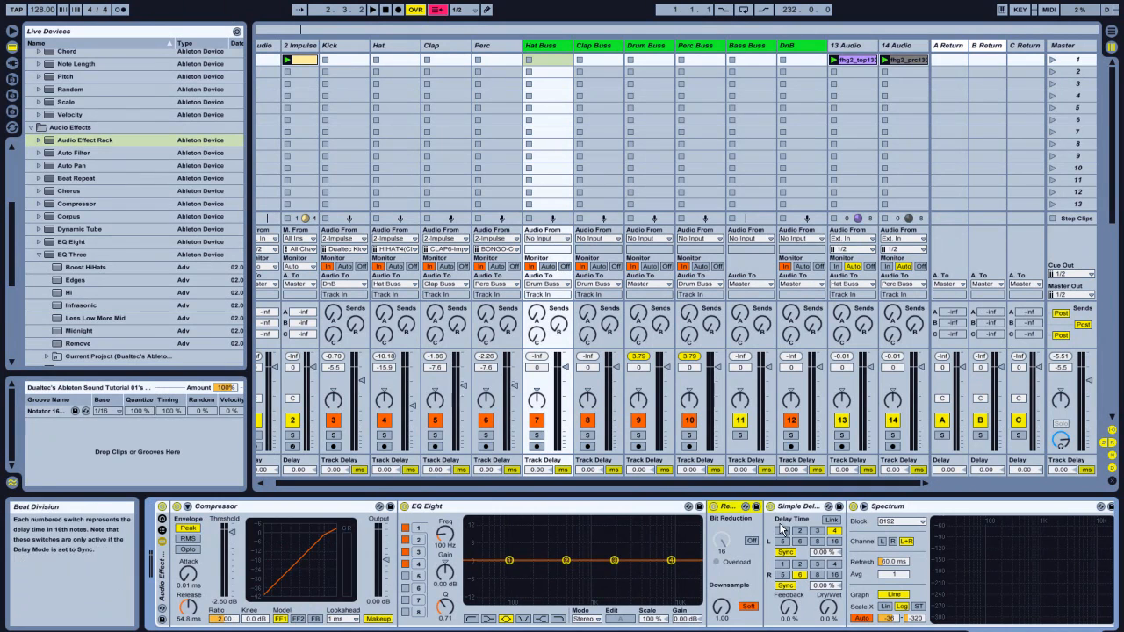
click(799, 506)
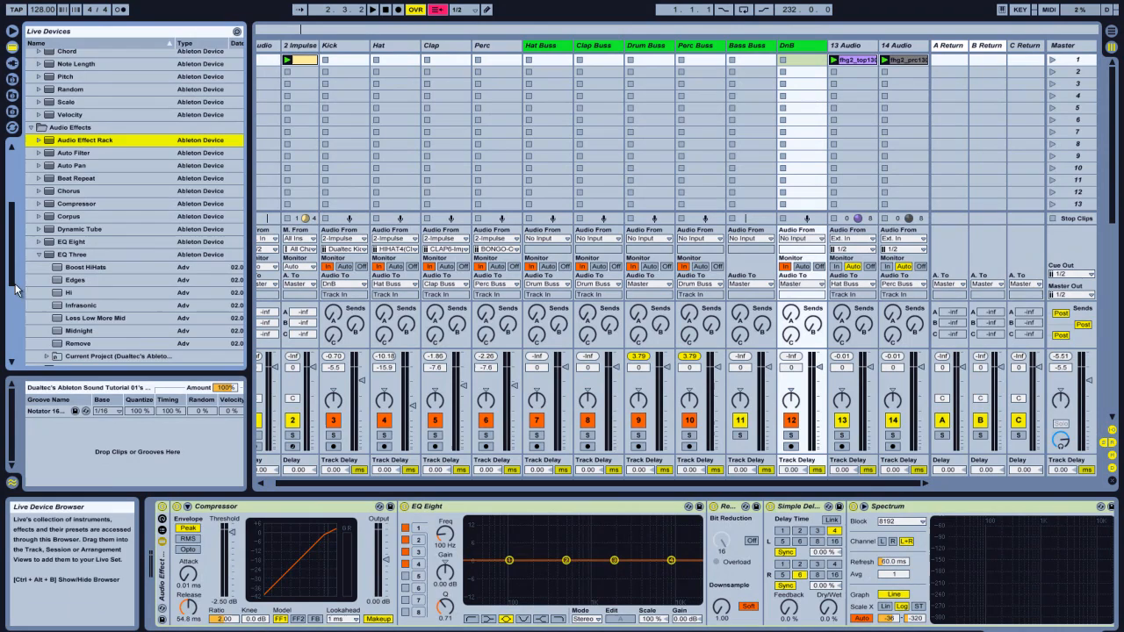
Step: Expand the Utility folder in the Live Devices list and pick a Utility preset
scroll(down, 3)
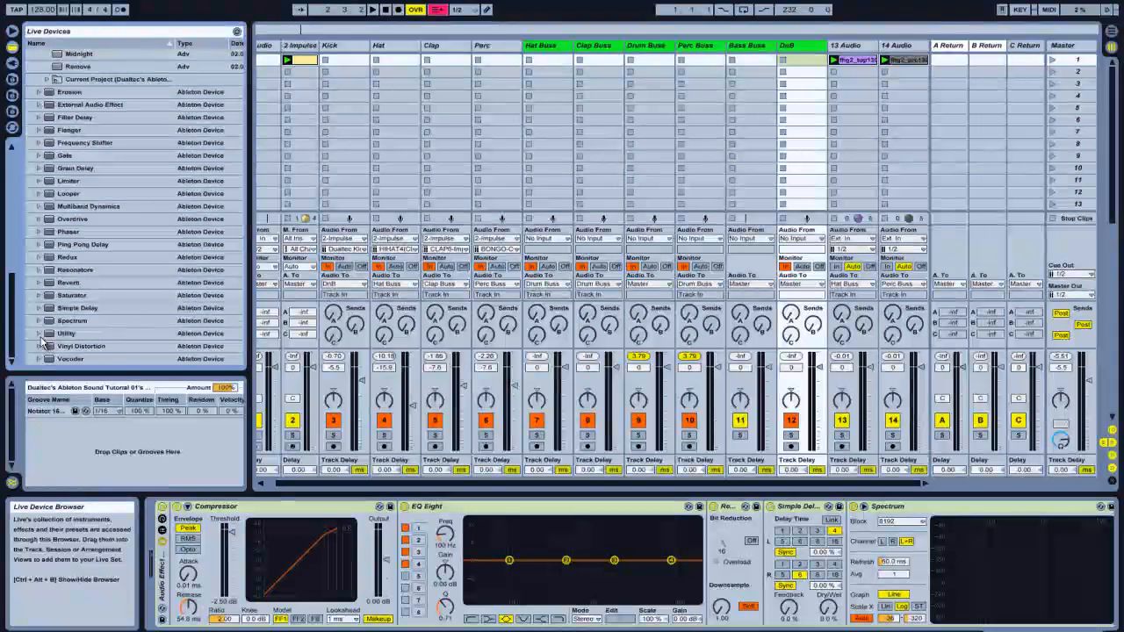
click(67, 297)
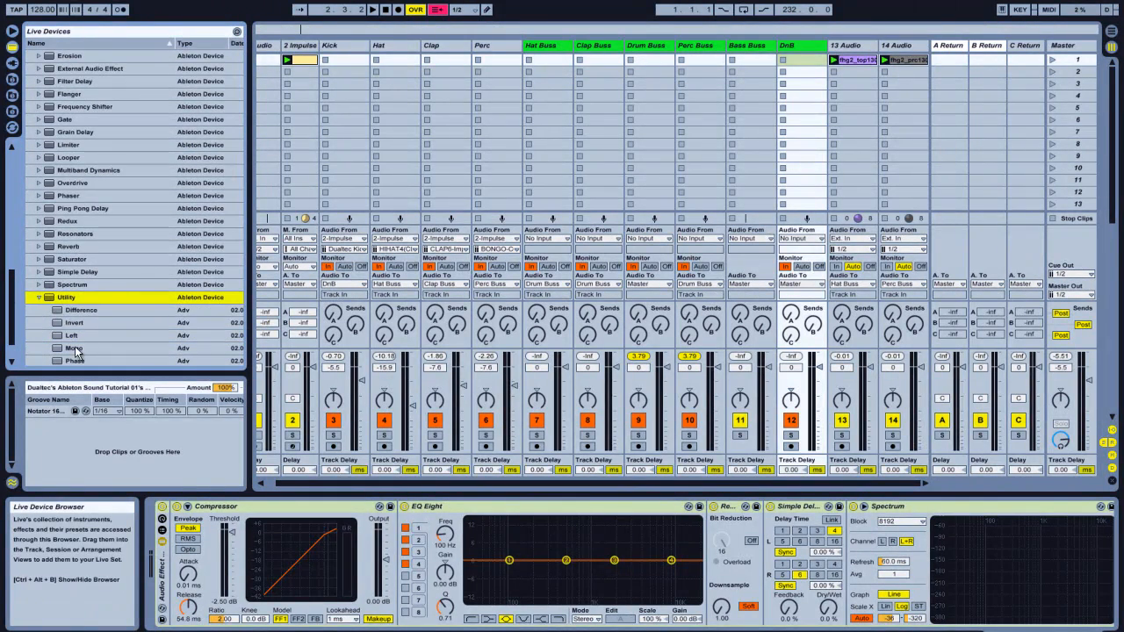
click(74, 347)
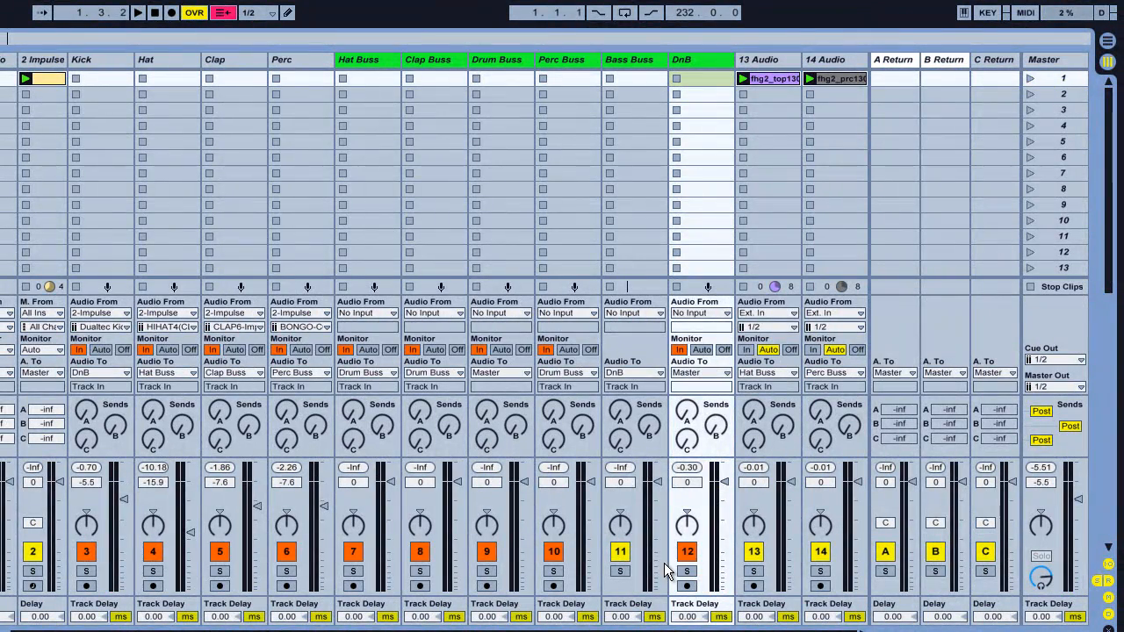
mouse_move(254, 566)
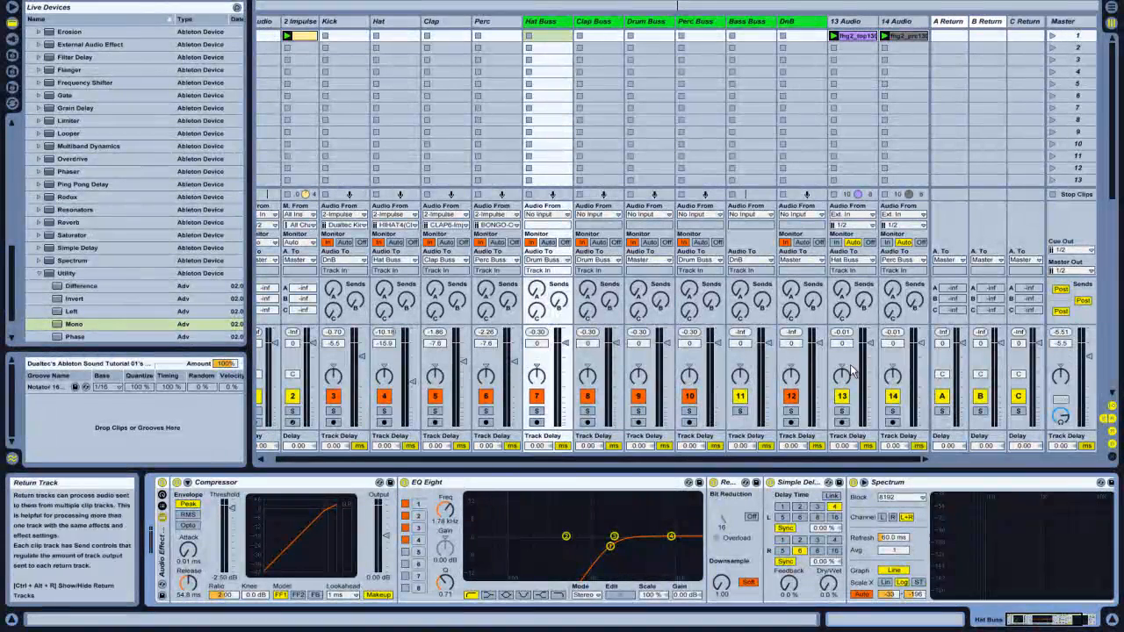
Step: Cut the low frequencies in the Hat Buss EQ Eight within its effect chain
click(1052, 36)
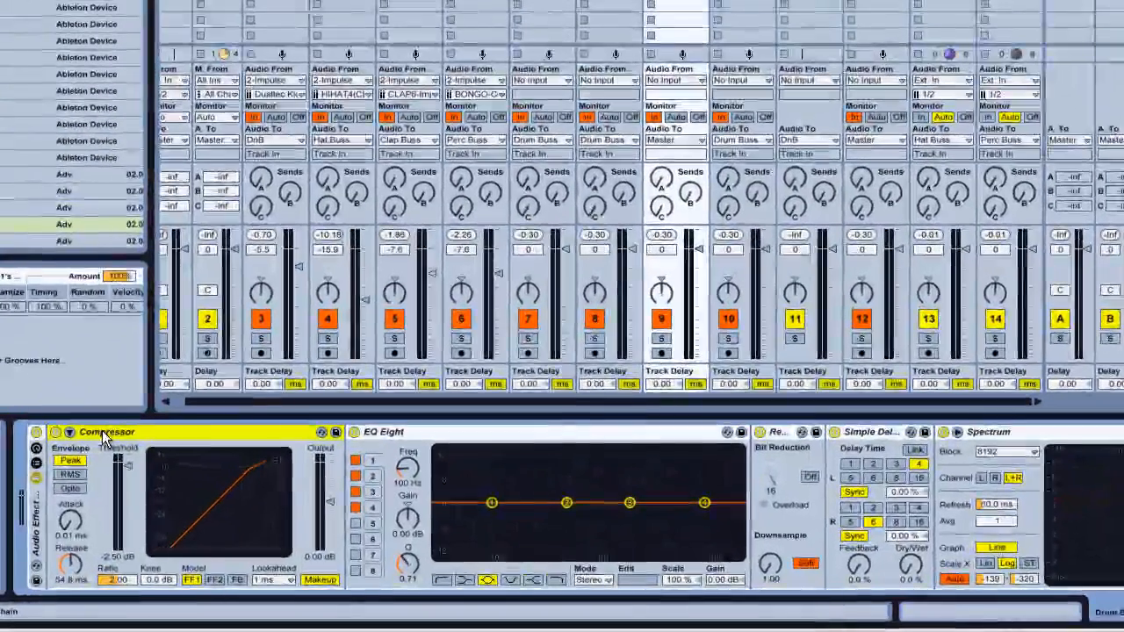
right_click(106, 432)
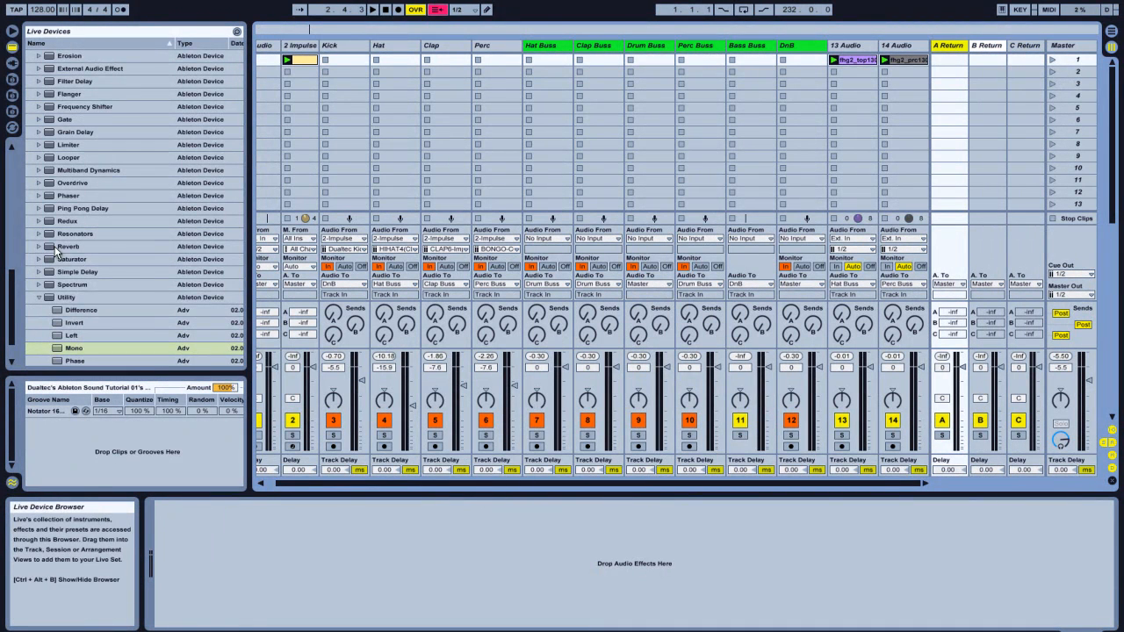
Step: Add a Reverb to return track A and toggle its Input Processing filters
scroll(down, 3)
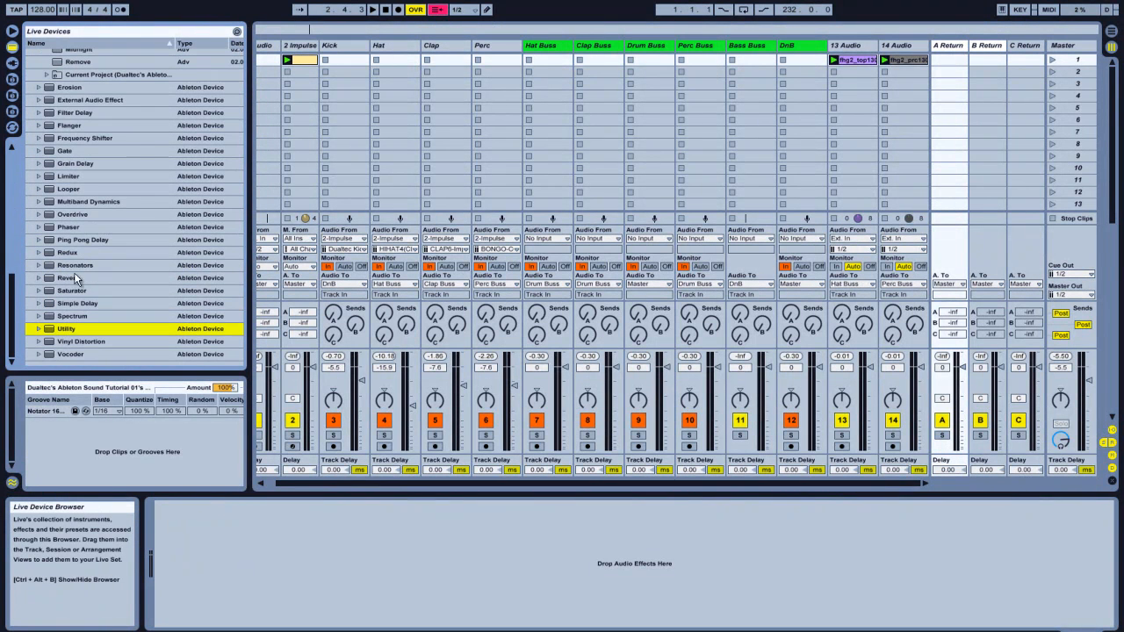
double_click(66, 277)
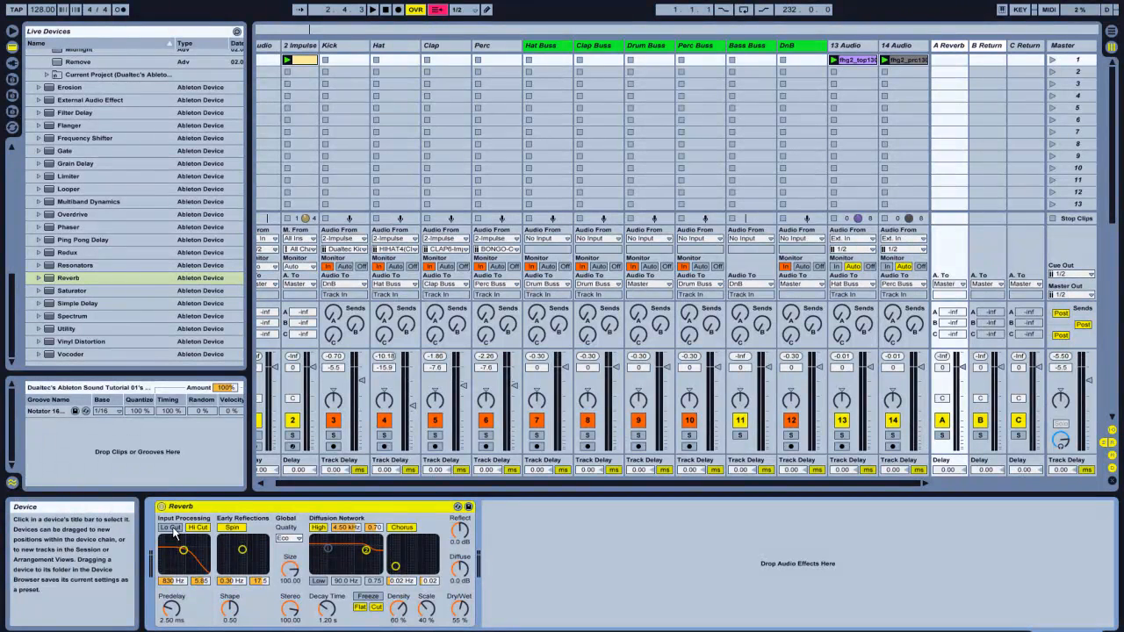
click(197, 527)
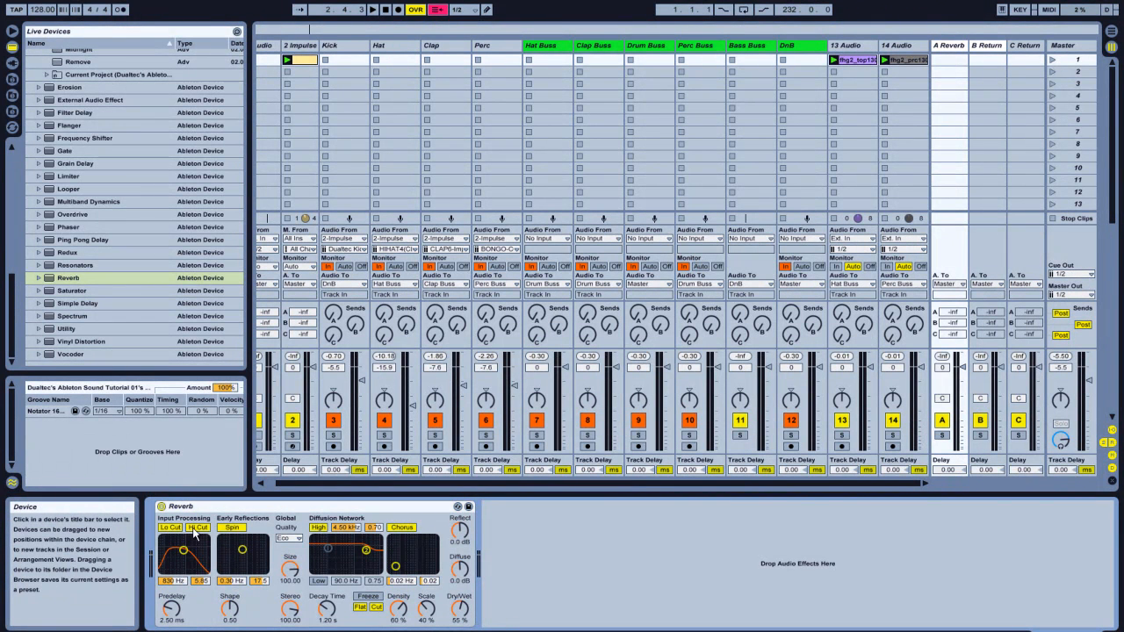
click(196, 527)
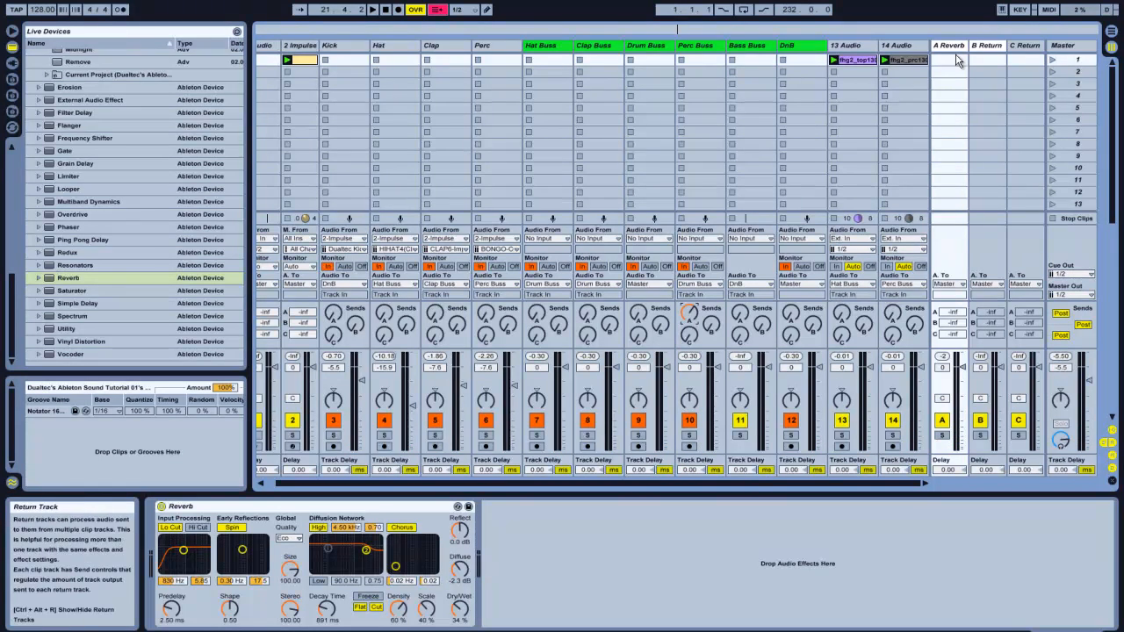
Step: Add Reverb to return B (B Reverb) and drop Simple Delay onto return C
click(948, 45)
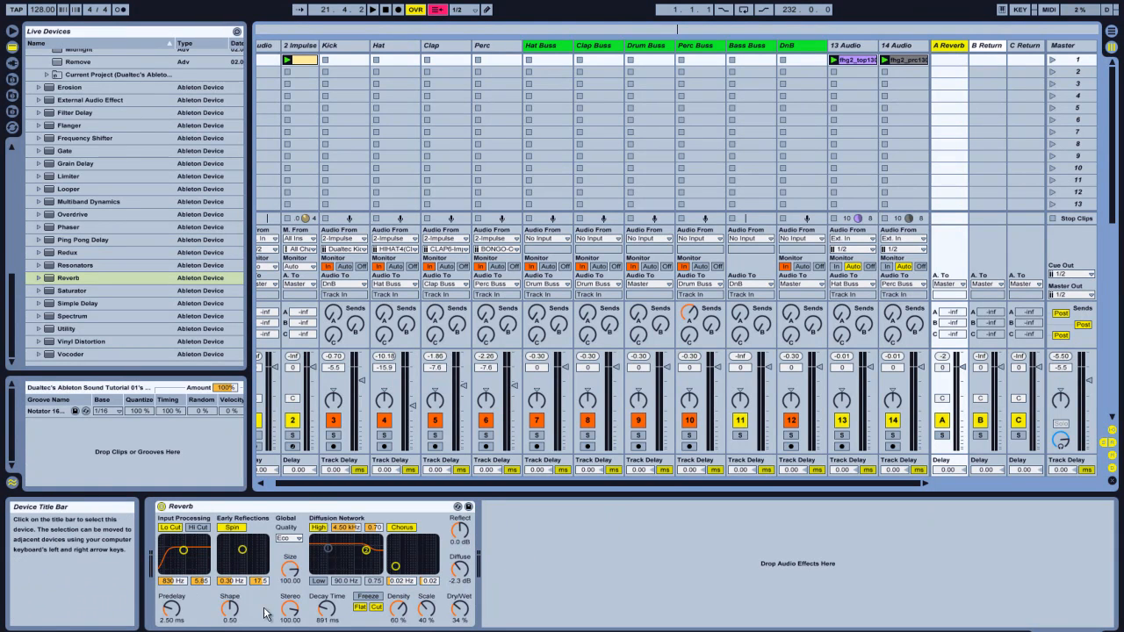
mouse_move(255, 561)
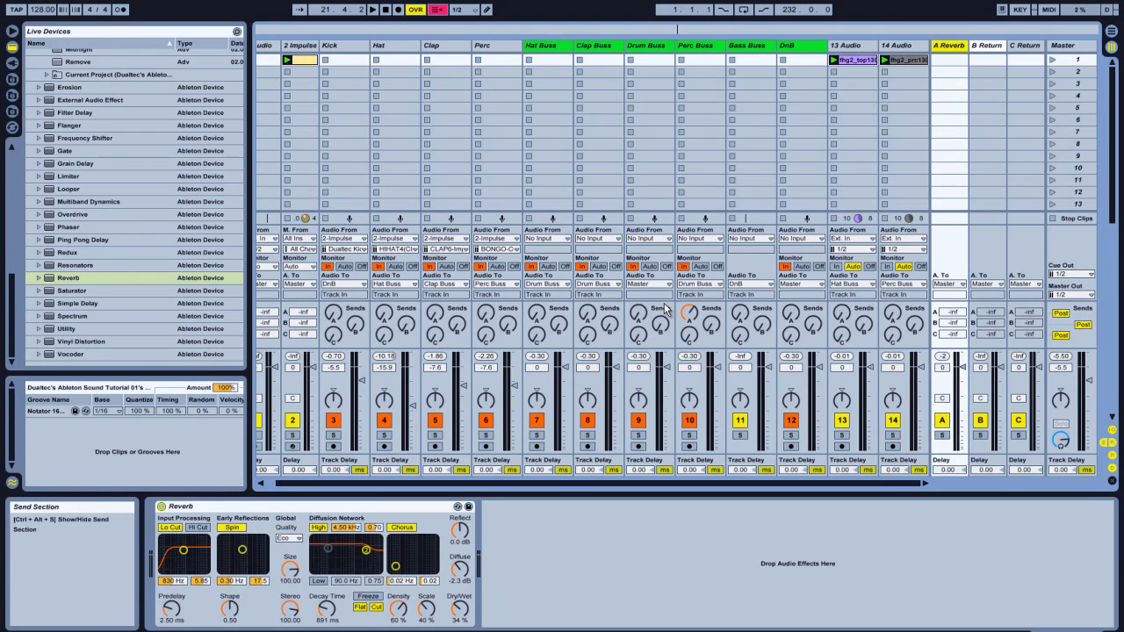
click(987, 46)
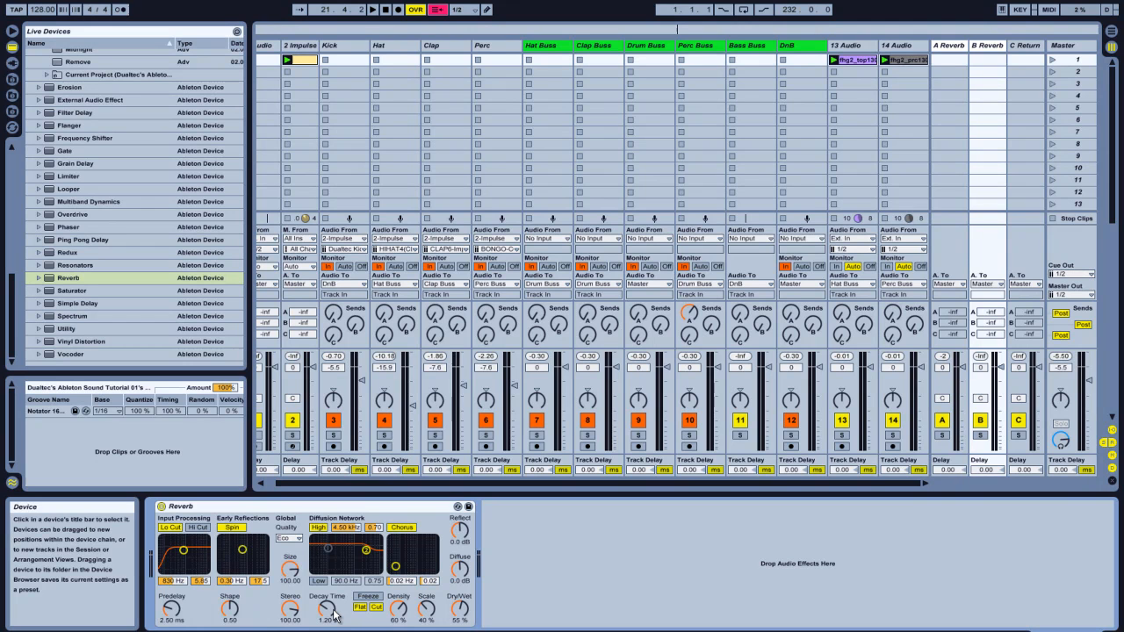
drag(326, 611, 326, 601)
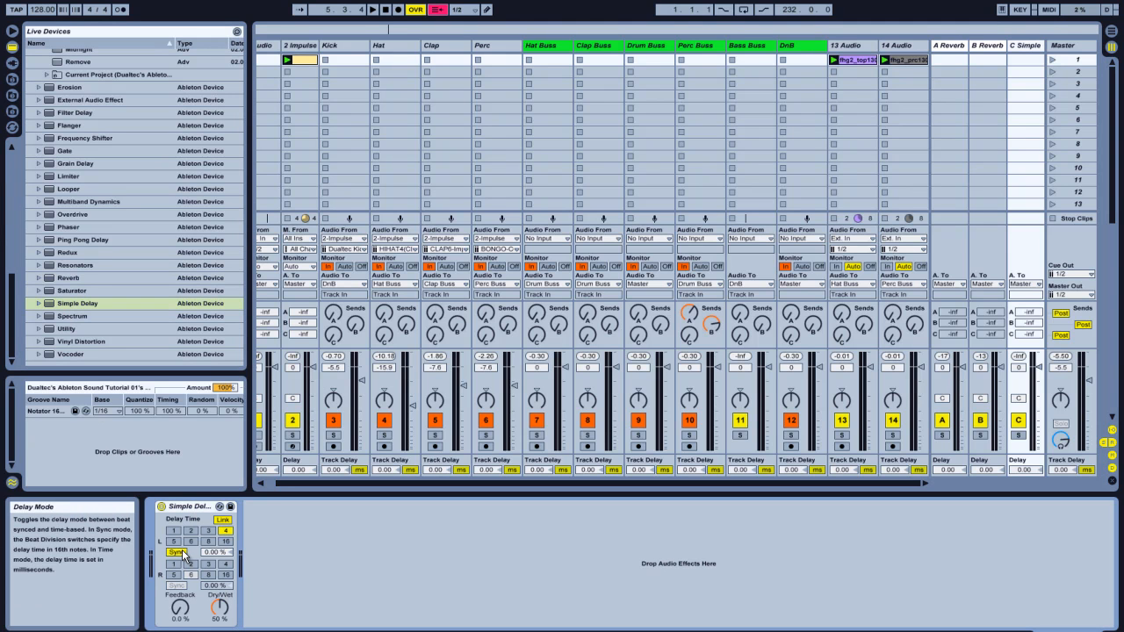
Step: Set return C's Simple Delay to free Time mode and adjust its delay time
click(175, 551)
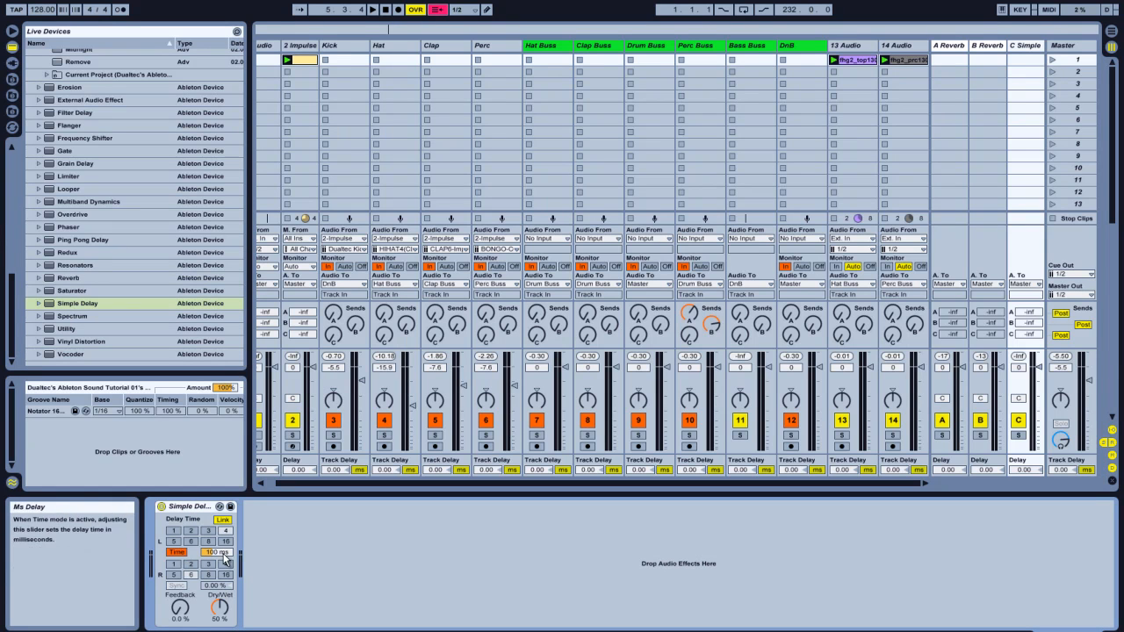
drag(220, 552, 220, 560)
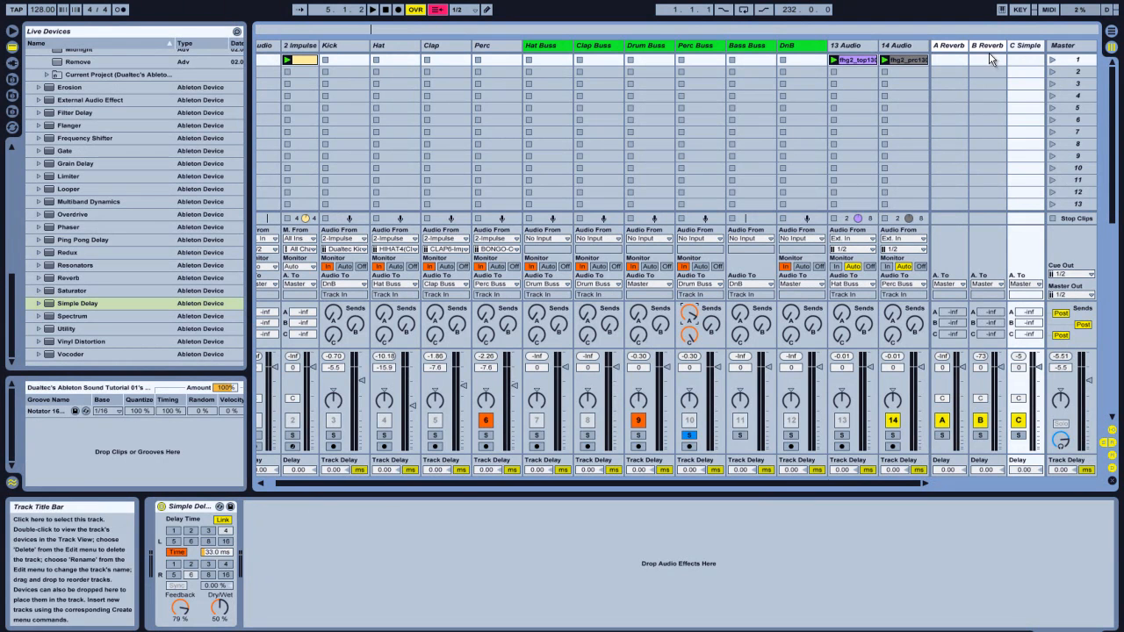
mouse_move(1022, 55)
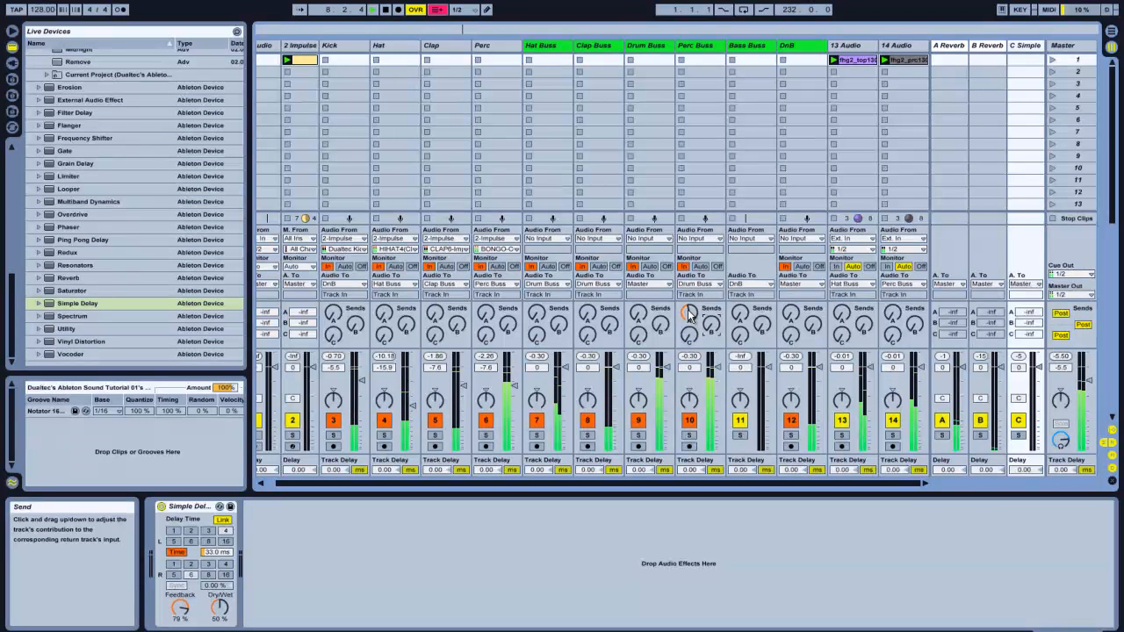
Step: Show the Hat Buss track's Utility, Compressor, EQ Eight, Redux, Simple Delay and Spectrum chain
click(373, 10)
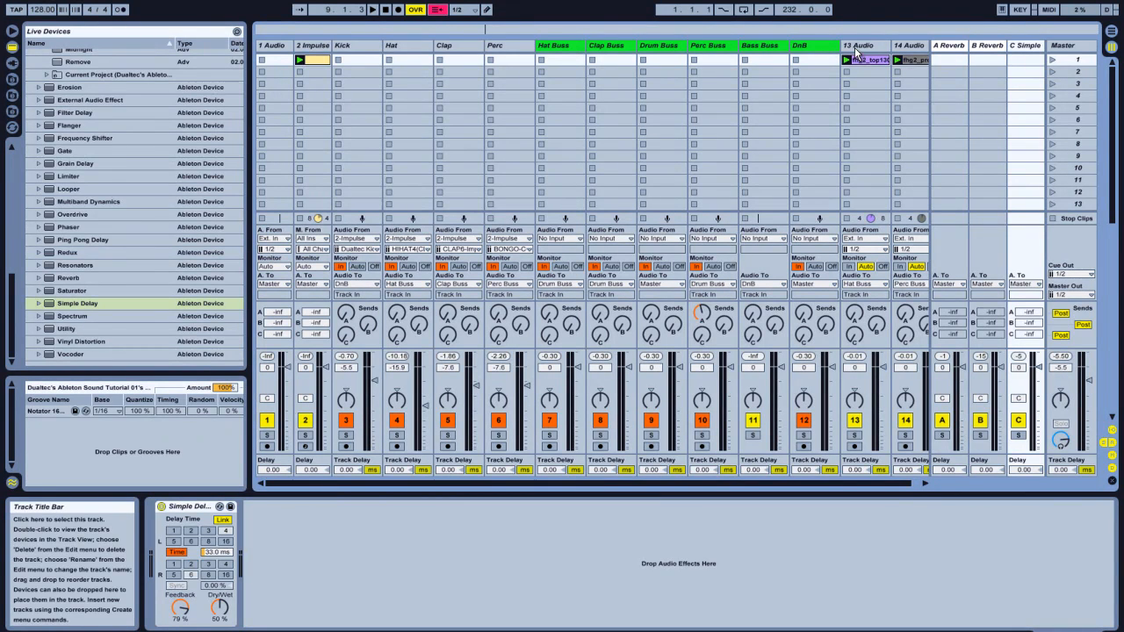
click(559, 46)
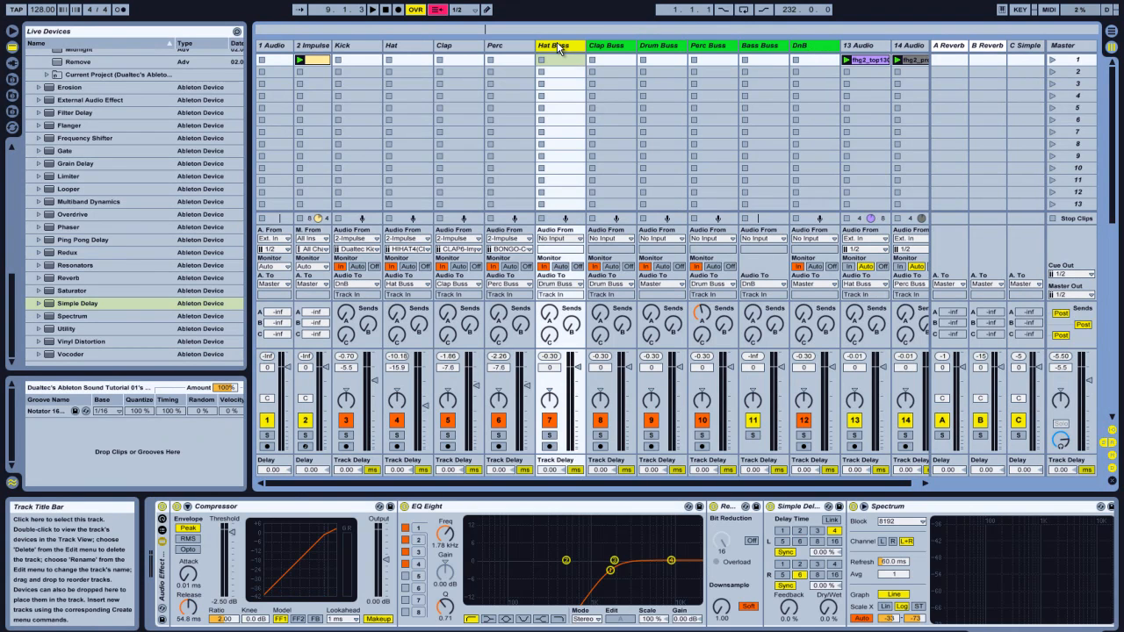
click(710, 46)
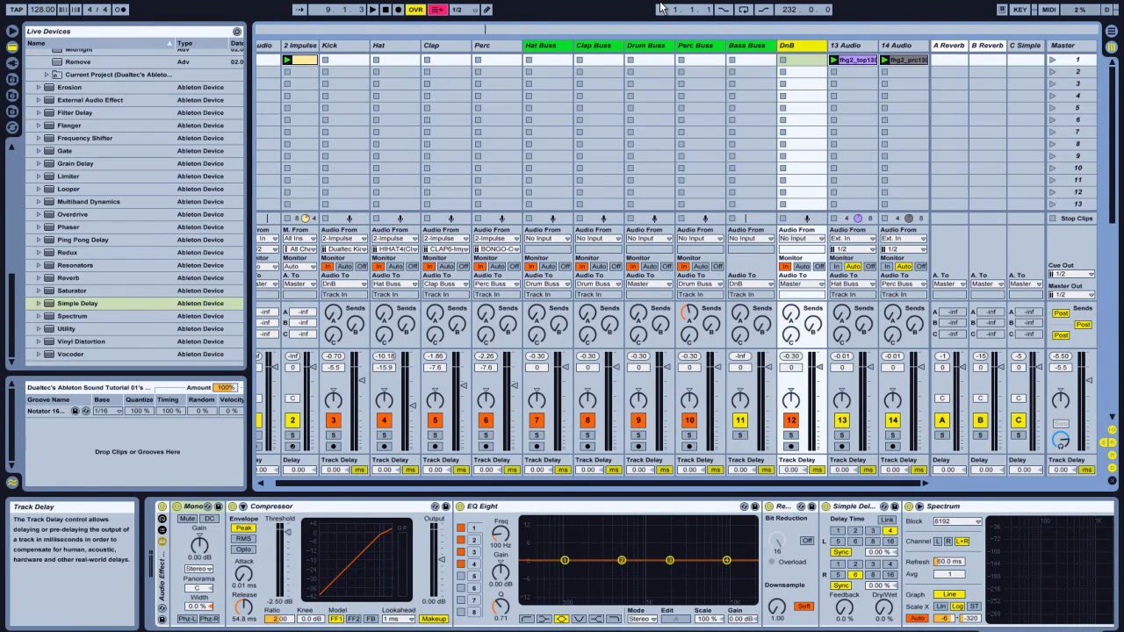
mouse_move(635, 438)
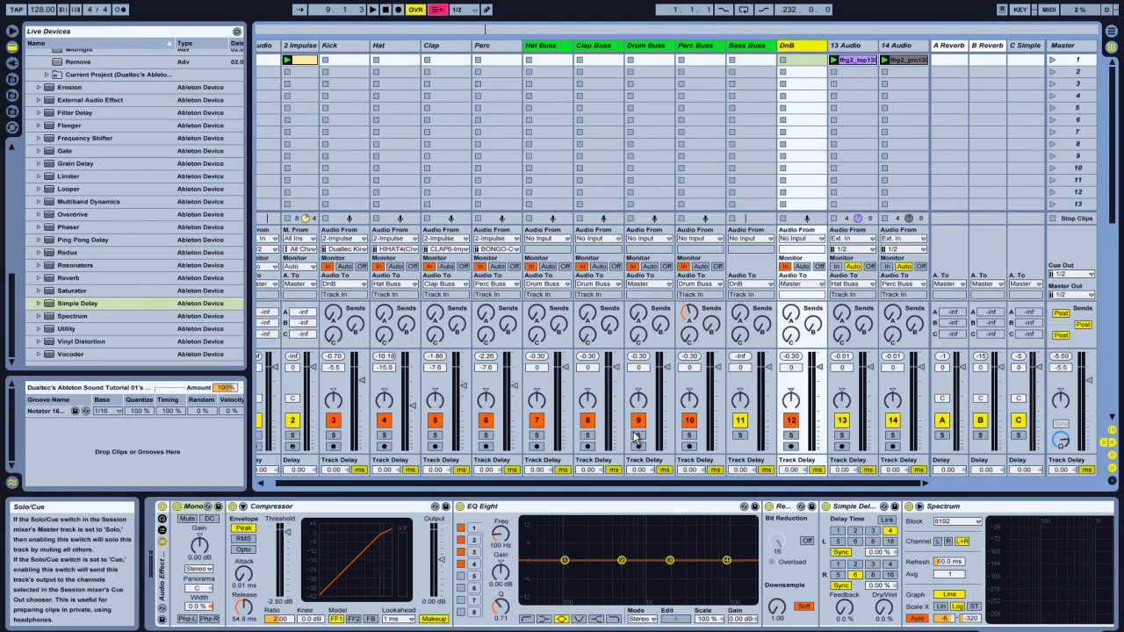
mouse_move(636, 439)
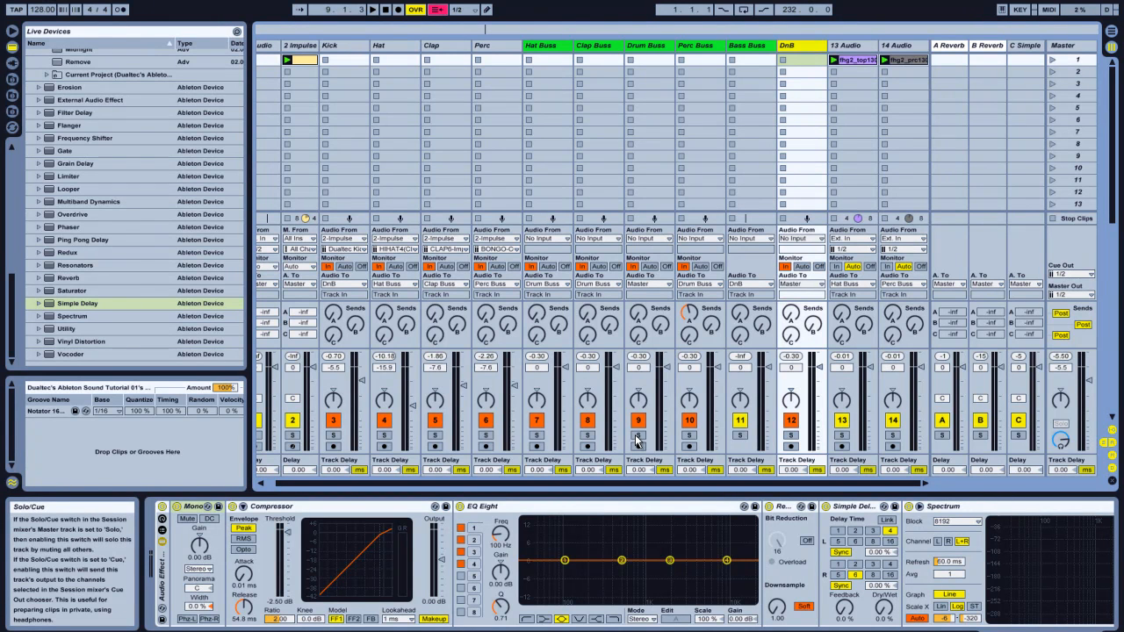
Step: Select the DnB track to display its compressor, EQ, delay and spectrum chain
click(639, 435)
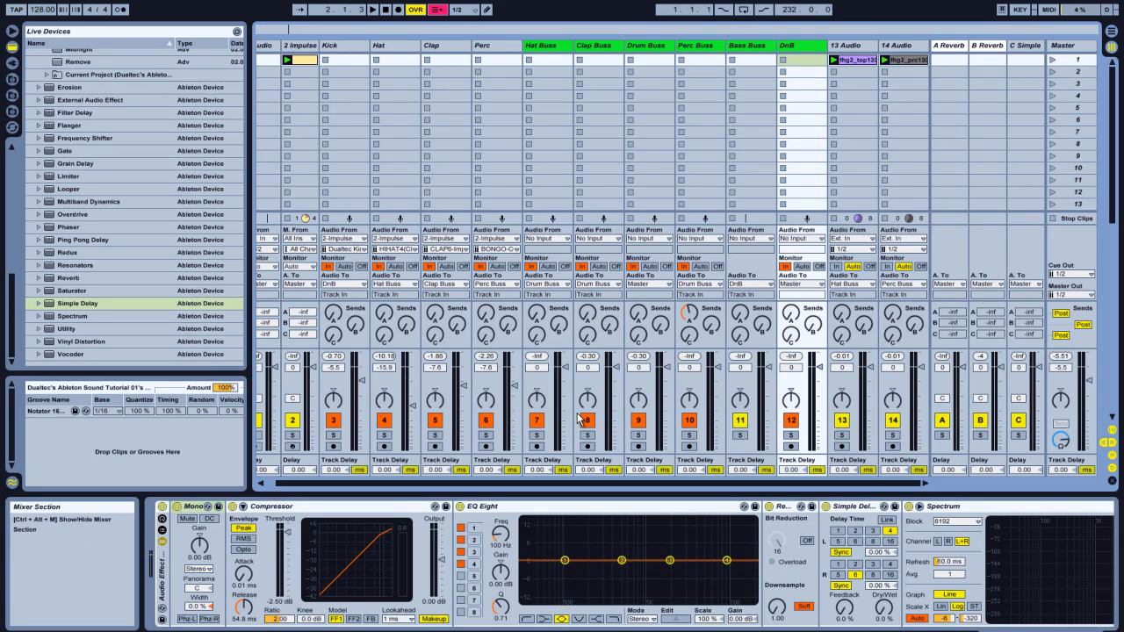
mouse_move(762, 396)
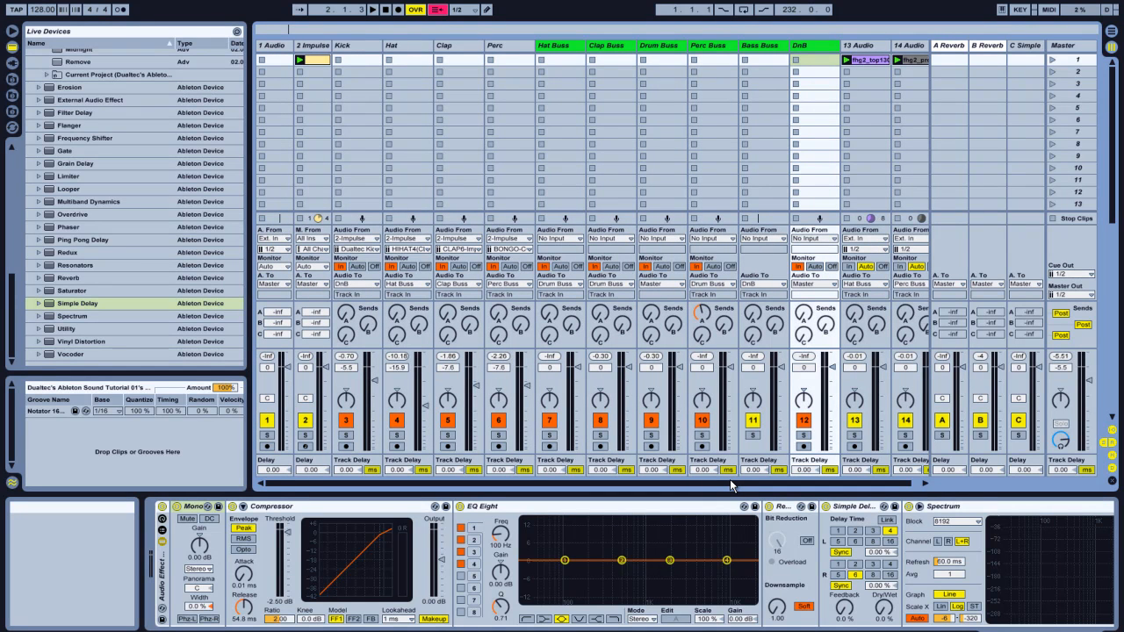
mouse_move(737, 470)
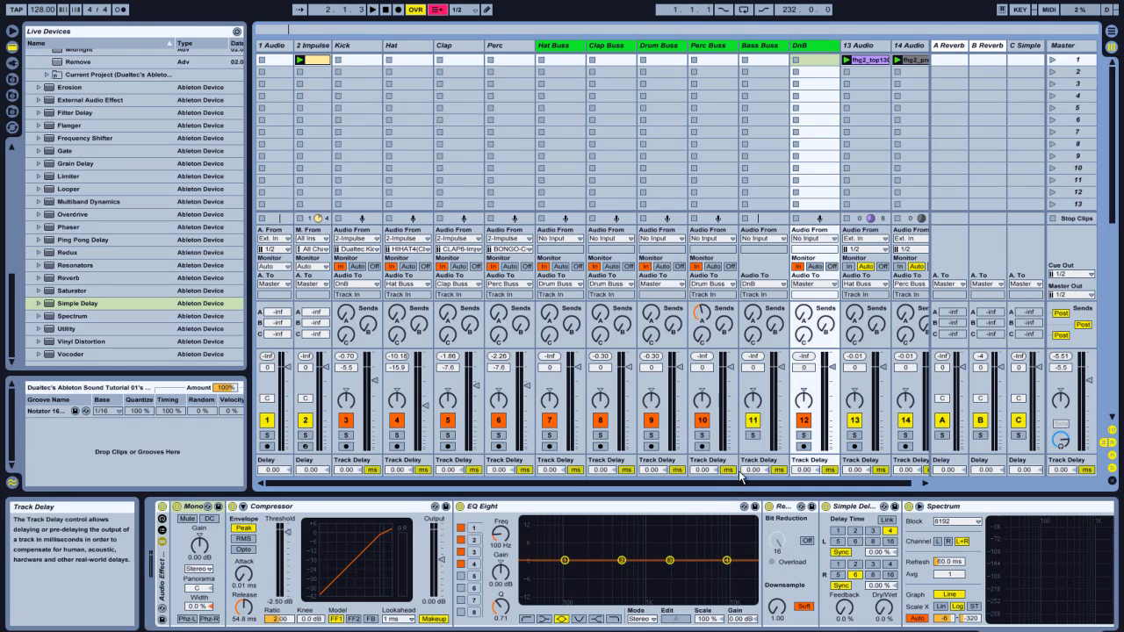